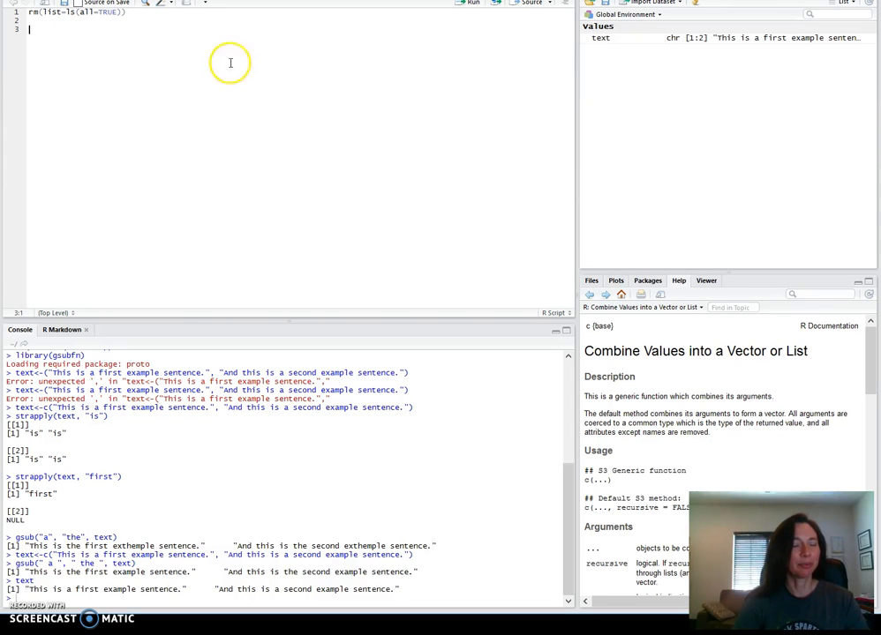
mouse_move(239, 74)
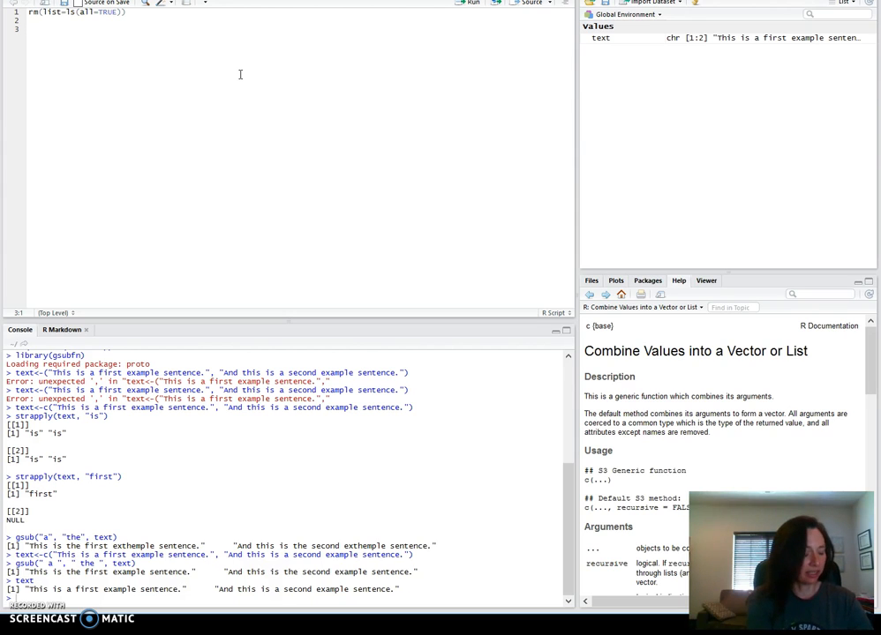
- Load the gsubfn package with library(gsubfn) on line 3 and run it
type("library")
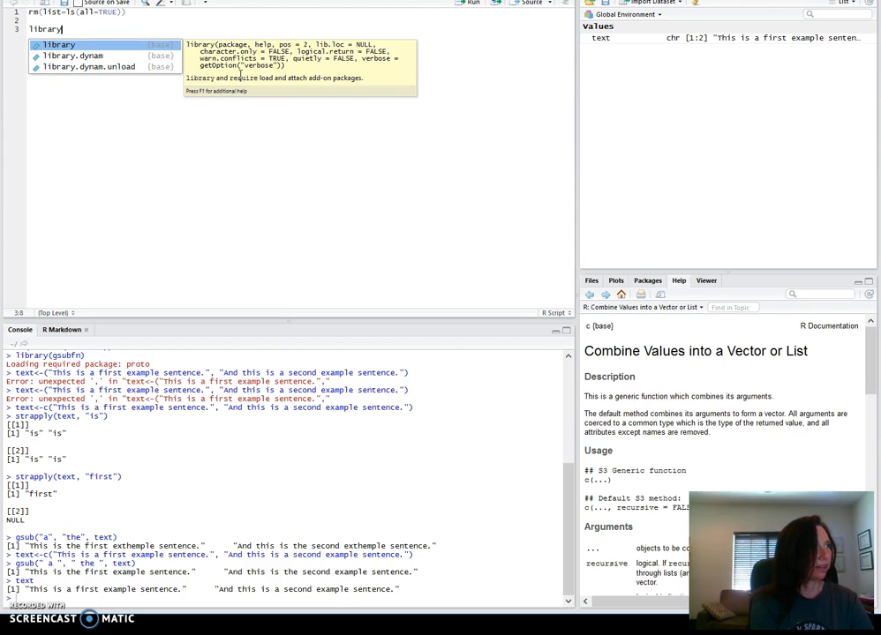
type("(gsubfn")
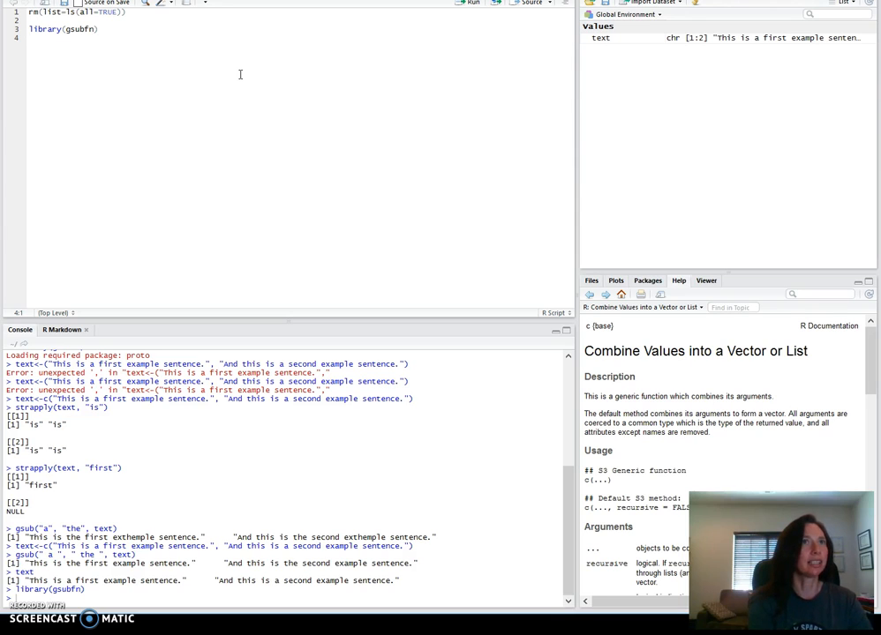
key("Return")
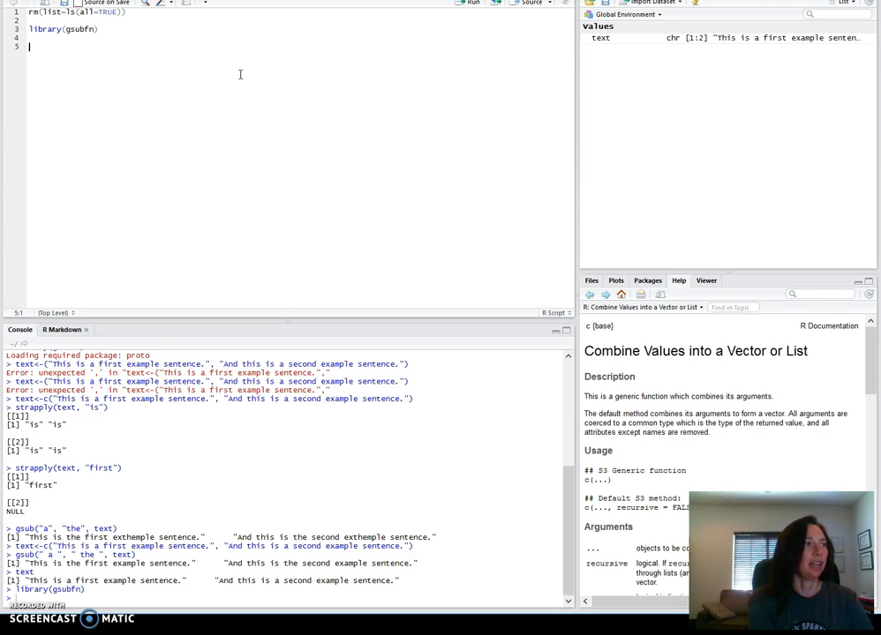
- Assign text the two example sentences on line 5 and run the assignment
type("text")
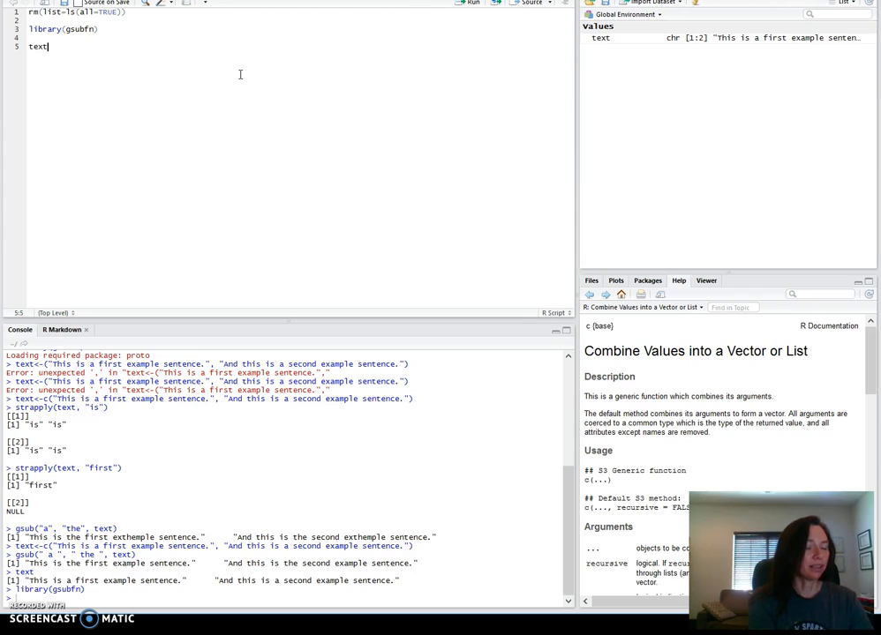
type("<-(\"This")
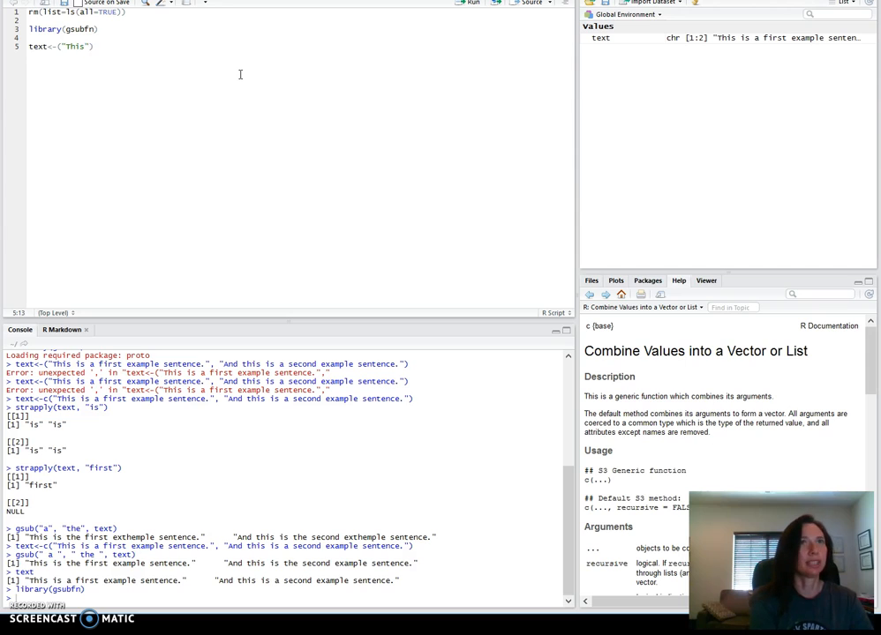
type("isa")
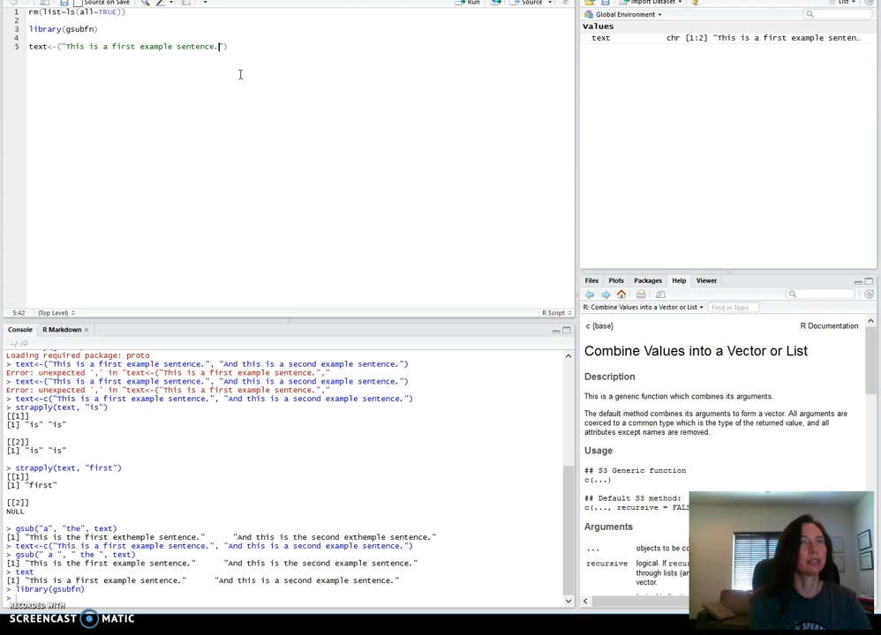
type(", \"T")
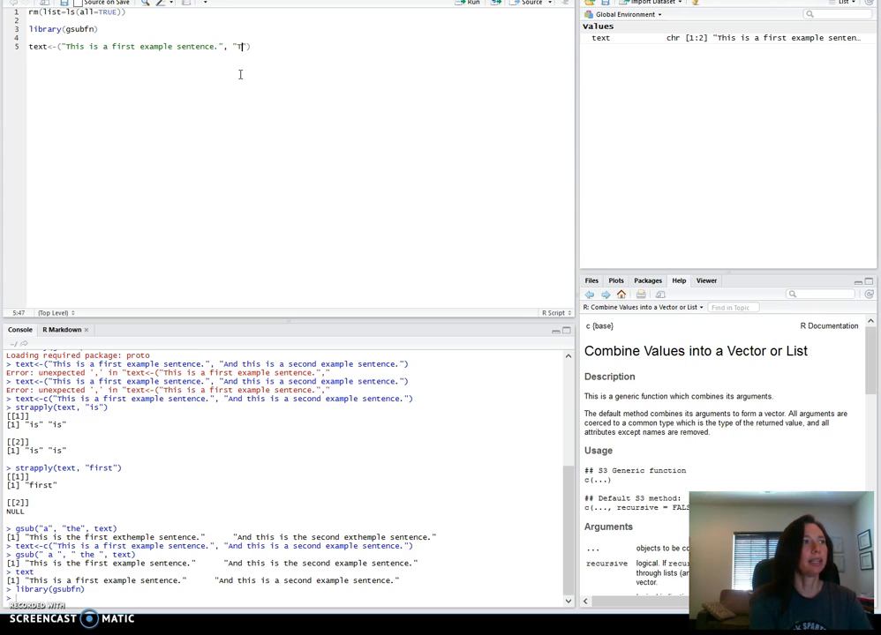
type("And this is a")
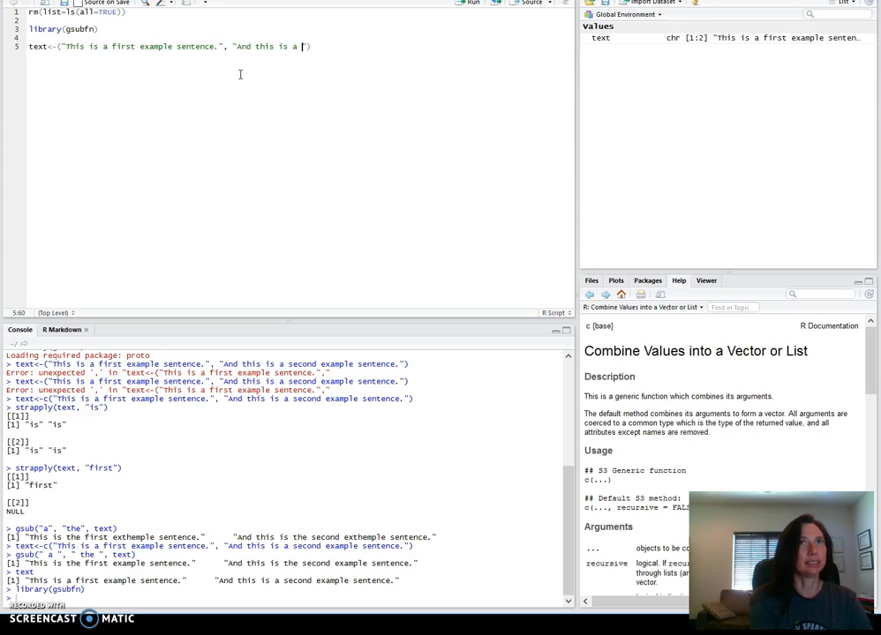
type("econd example sentence.")
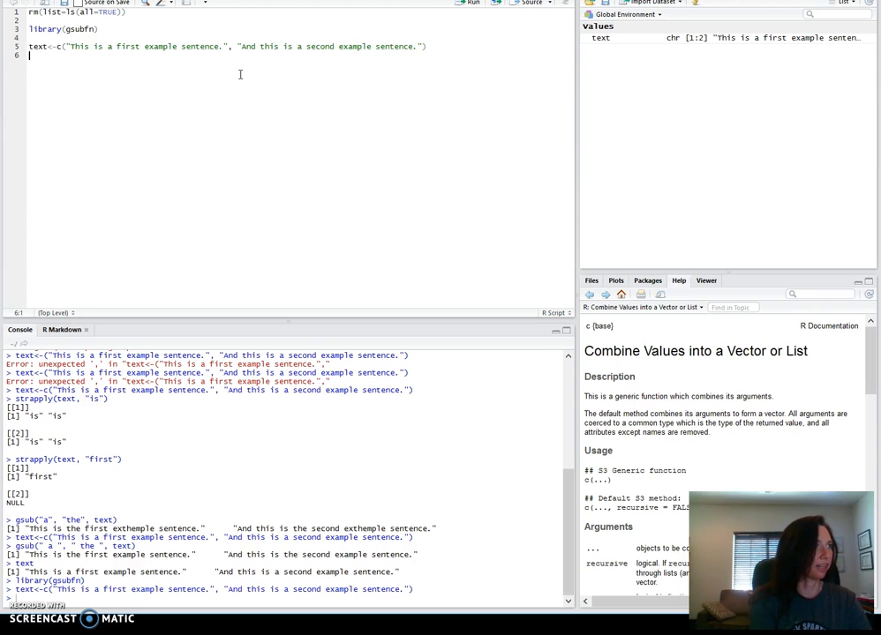
key("Return")
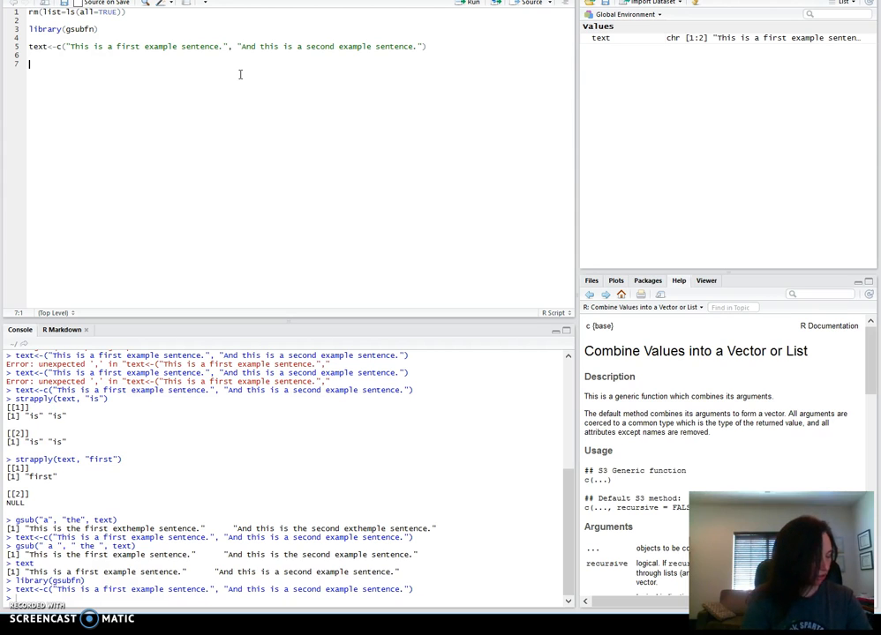
- Run strapply(text, "first") on line 7, returning "first" and NULL
type("strap")
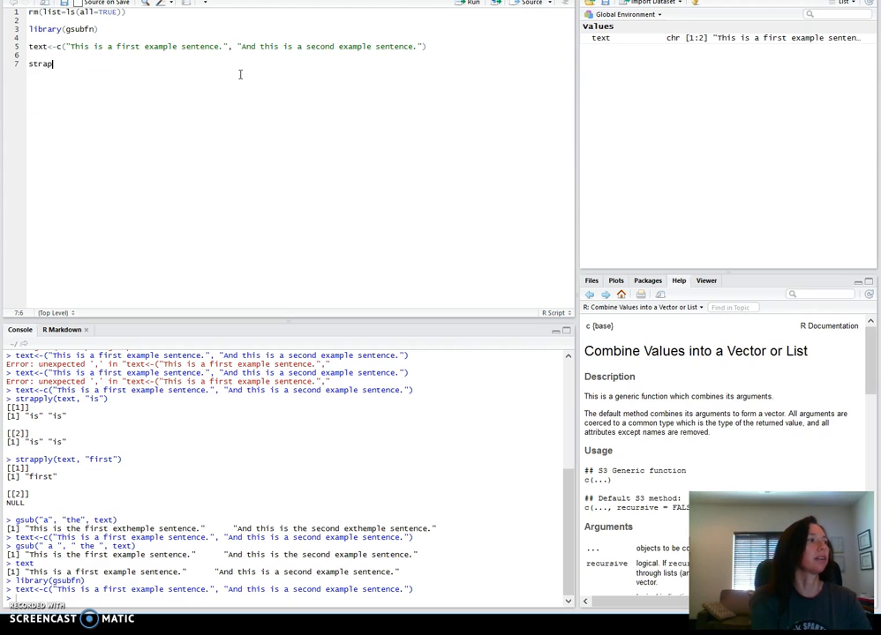
type("ply(")
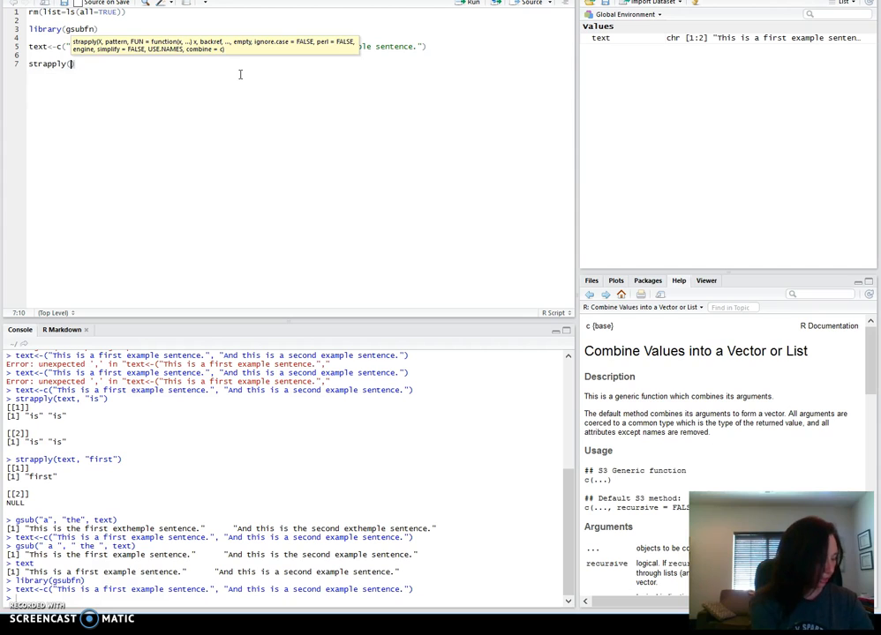
type("()")
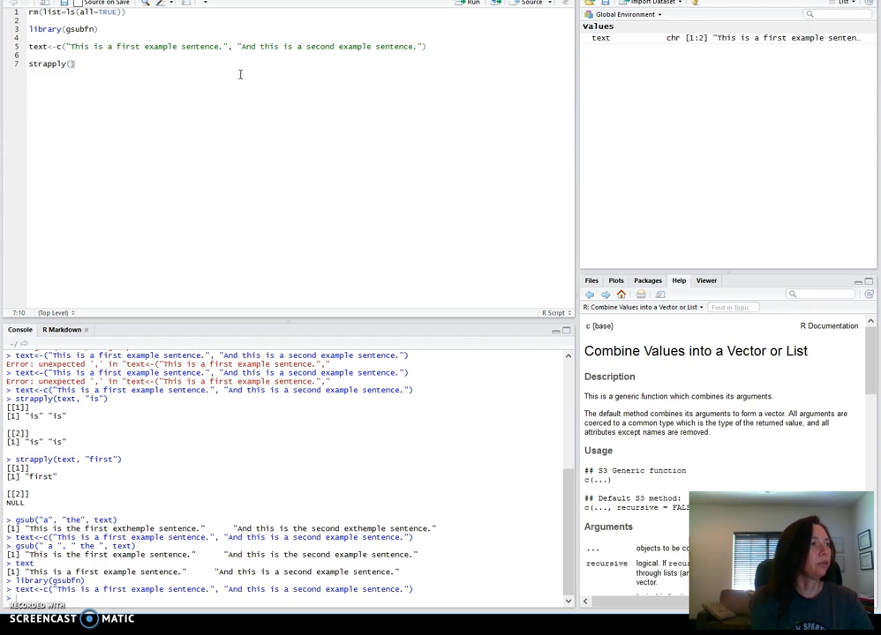
type("text, \"first")
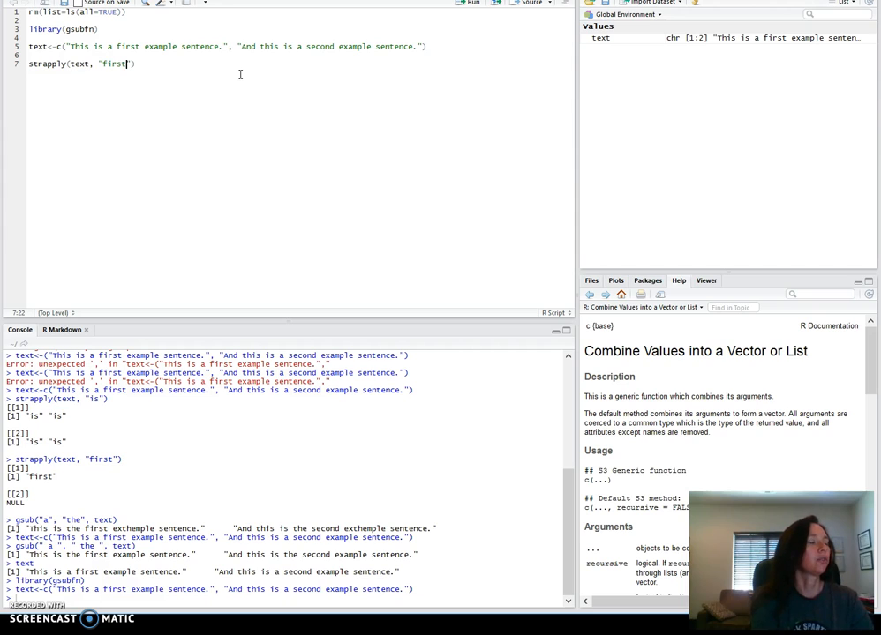
mouse_move(220, 38)
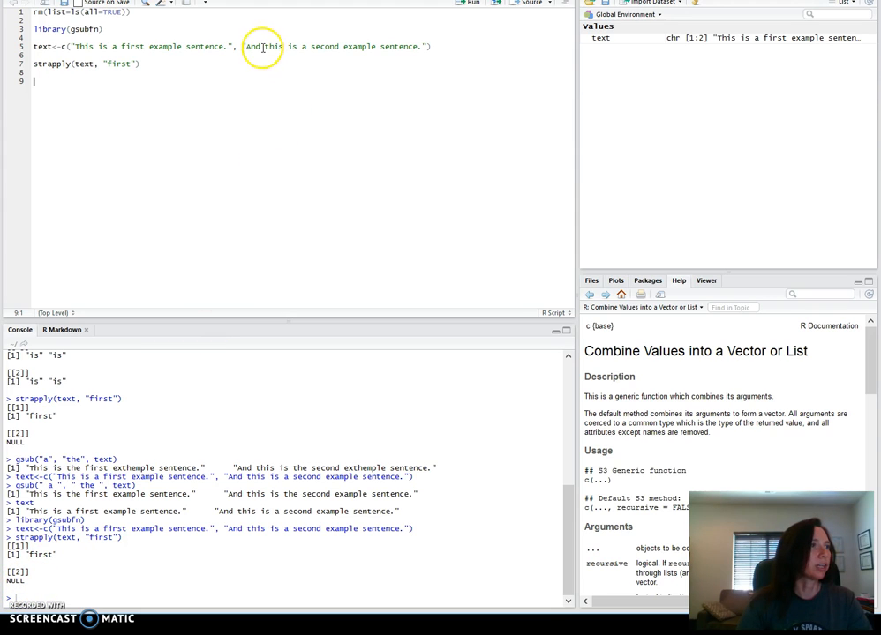
left_click(144, 64)
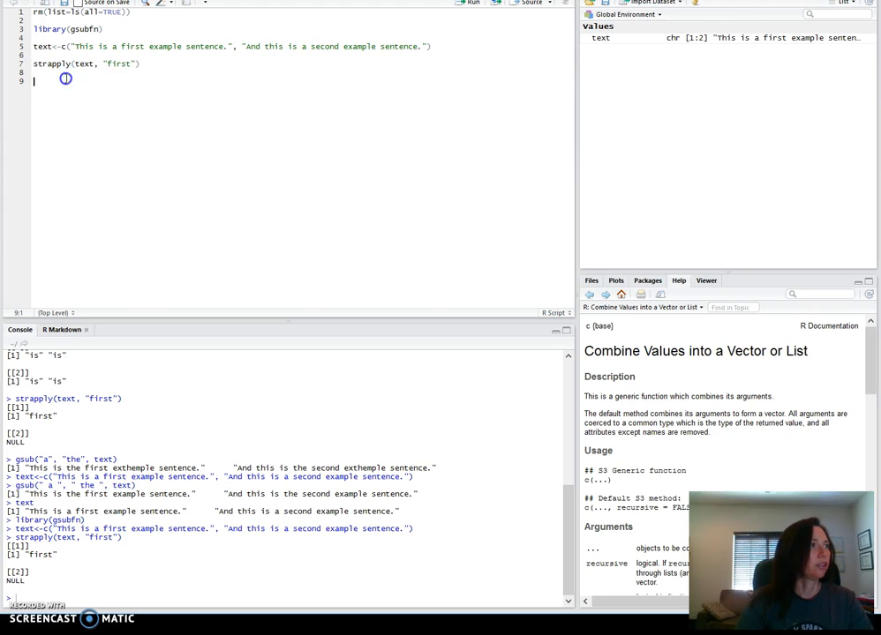
- Run strapply(text, "is") on line 9, returning "is" "is" for both sentences
type("strapply(text, \"first\")")
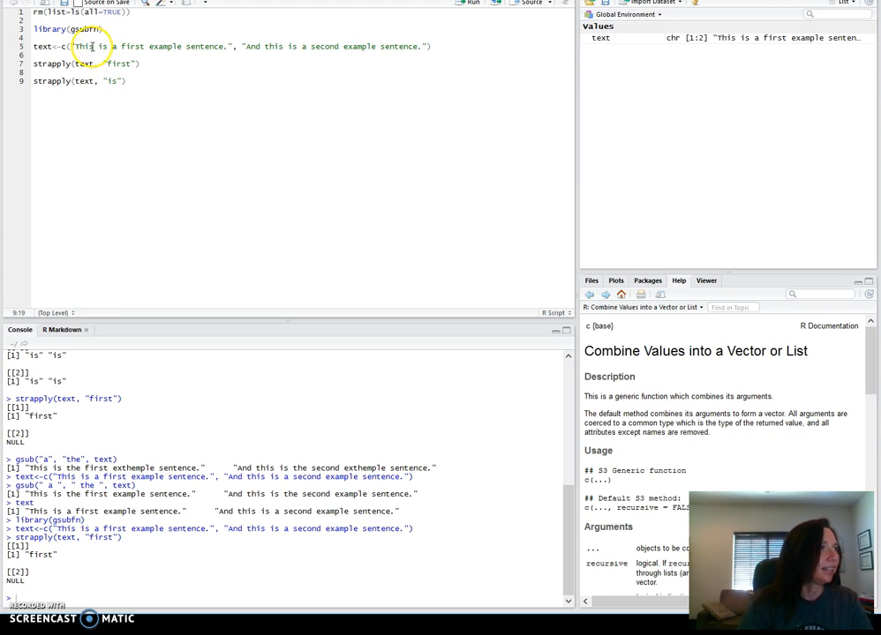
left_click(94, 45)
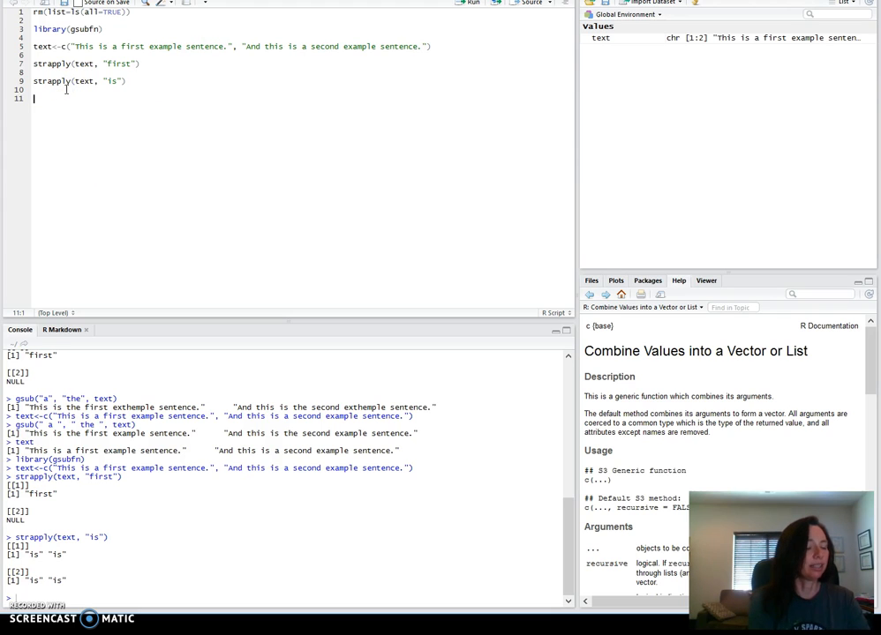
- Write gsub("a", "the", text) on line 11
type("sub")
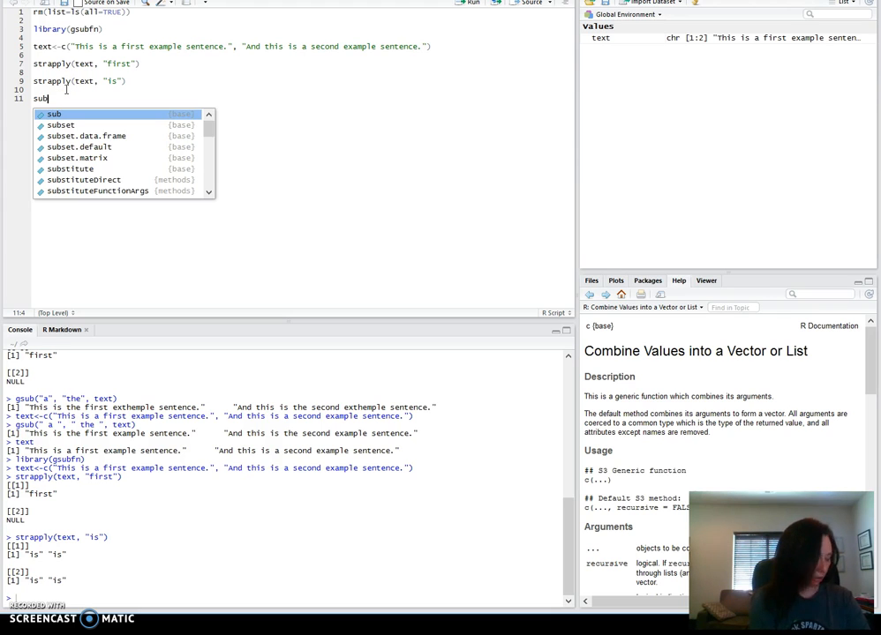
key("Escape")
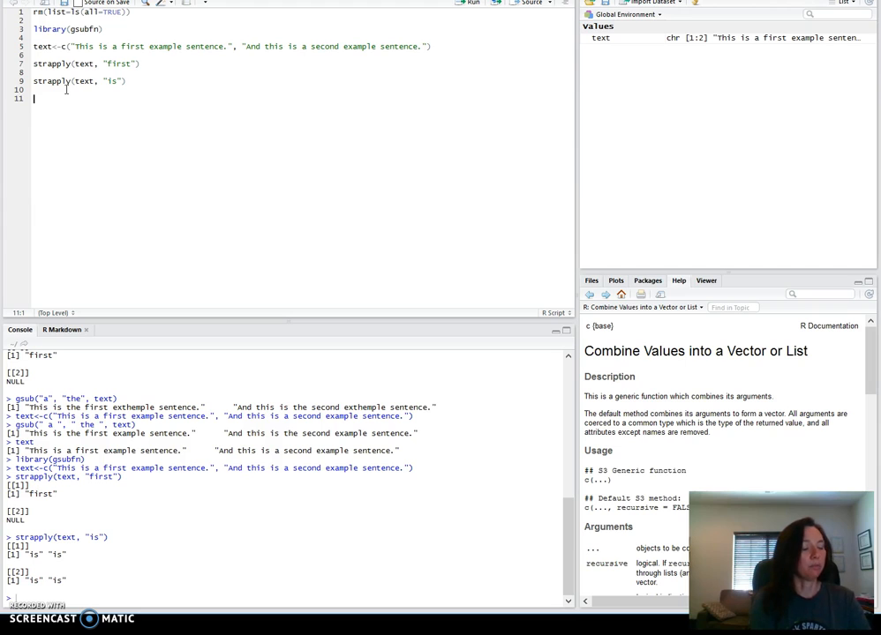
type("gsub(")
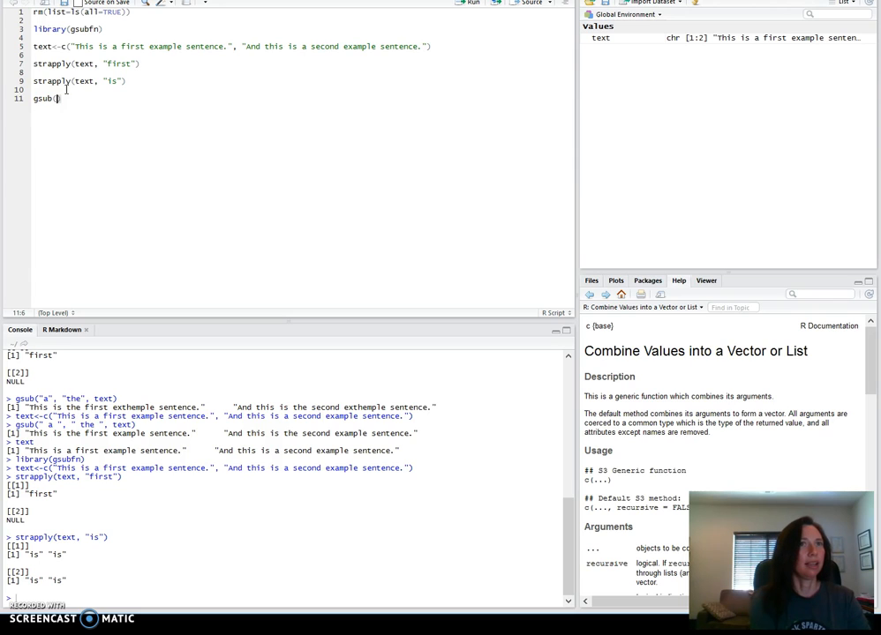
type("\"a")
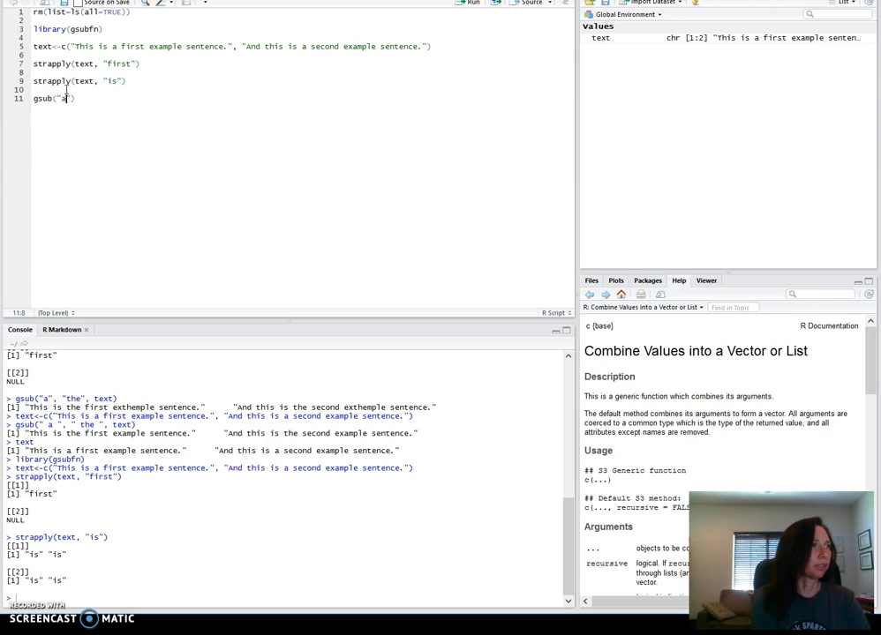
type(", \"\"")
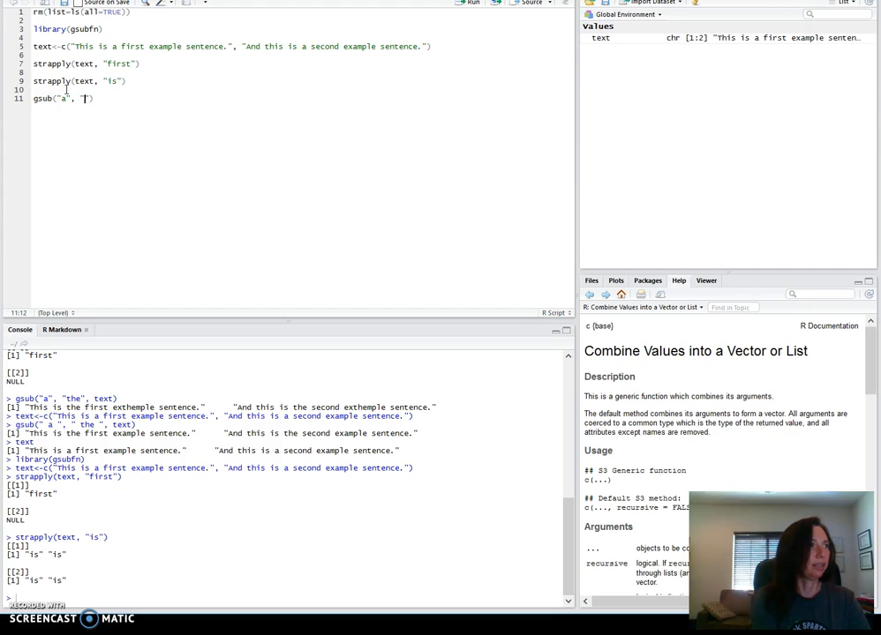
type("the")
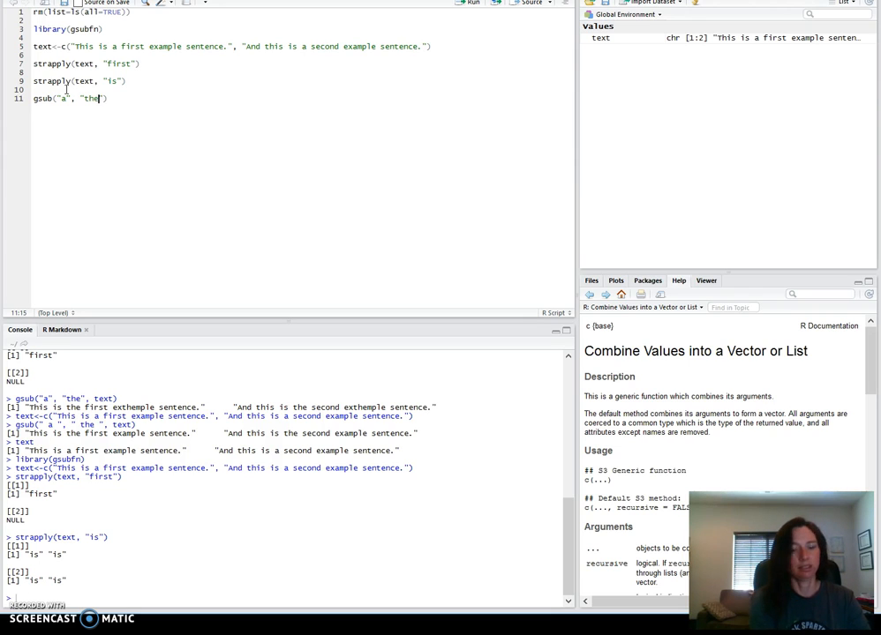
type(",")
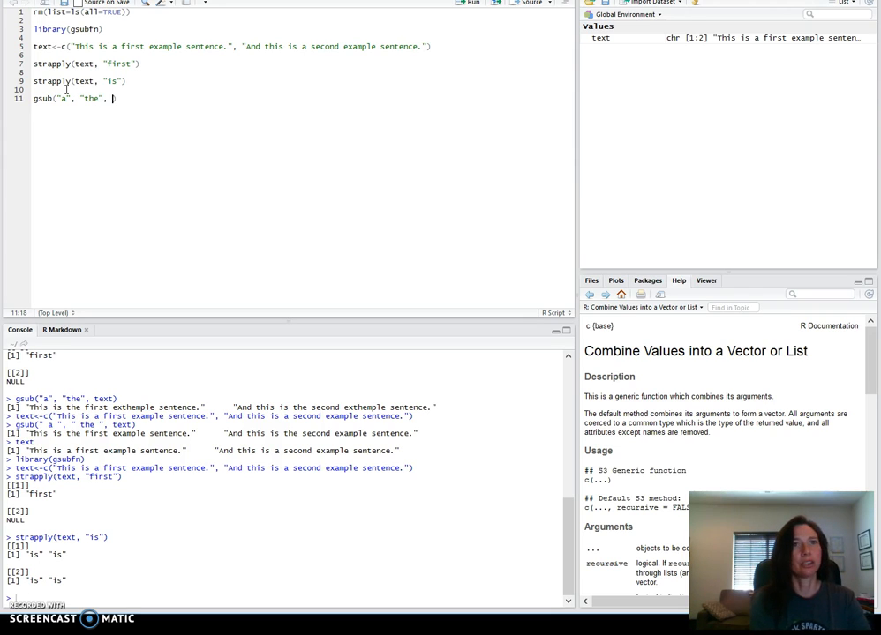
type("tex")
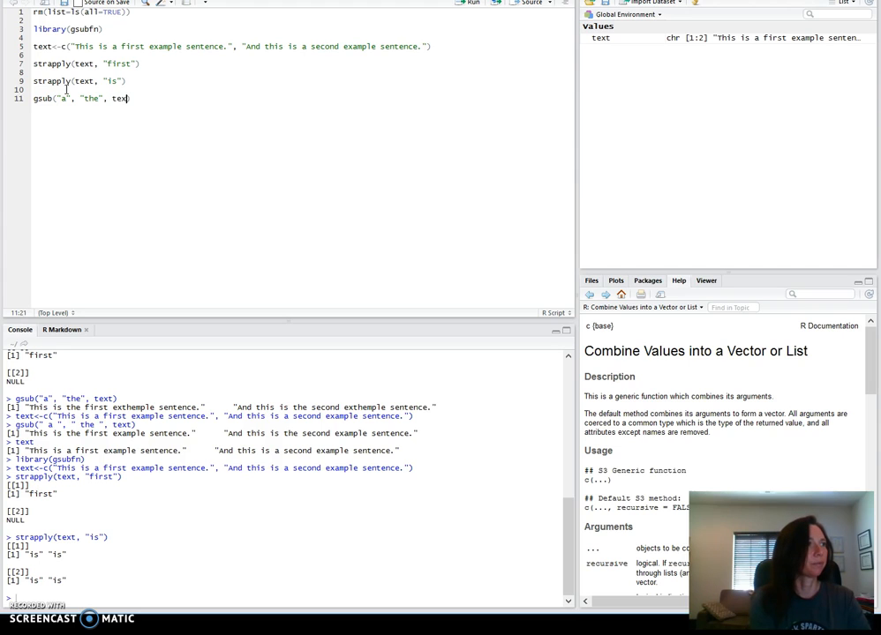
type("t")
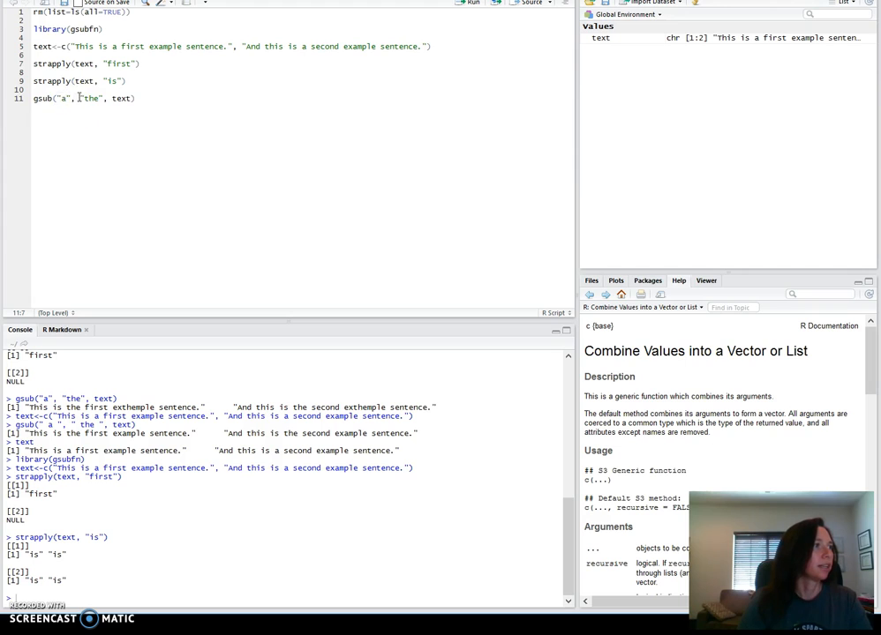
- Add ignore.case = F to the gsub call and run it, giving "exthemple" sentences
double_click(89, 98)
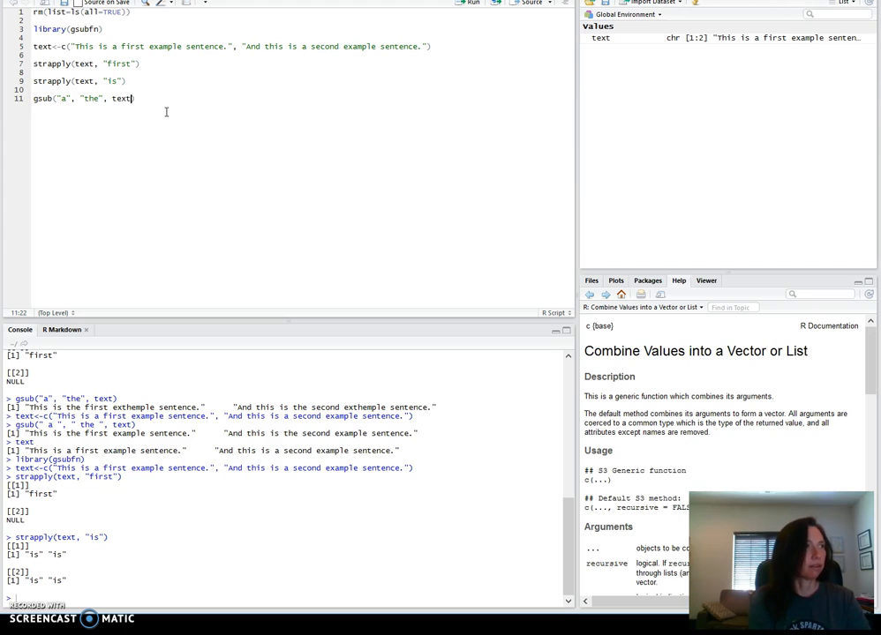
type(",")
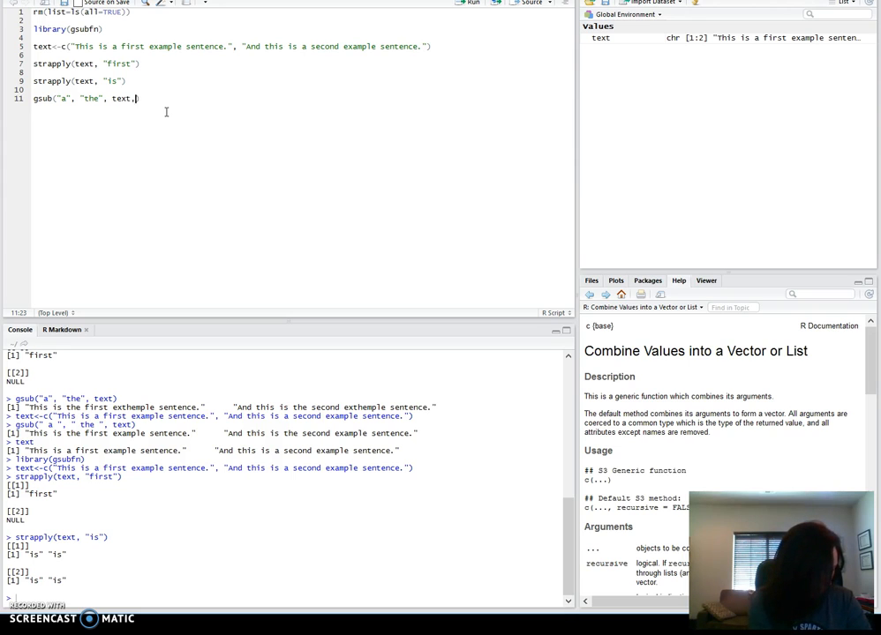
type(")")
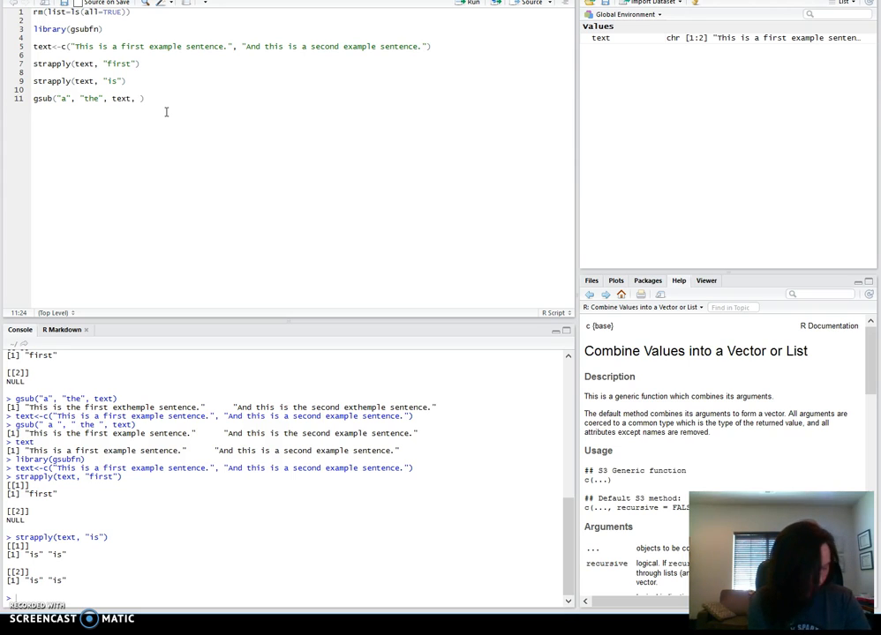
type("ignore.case = F")
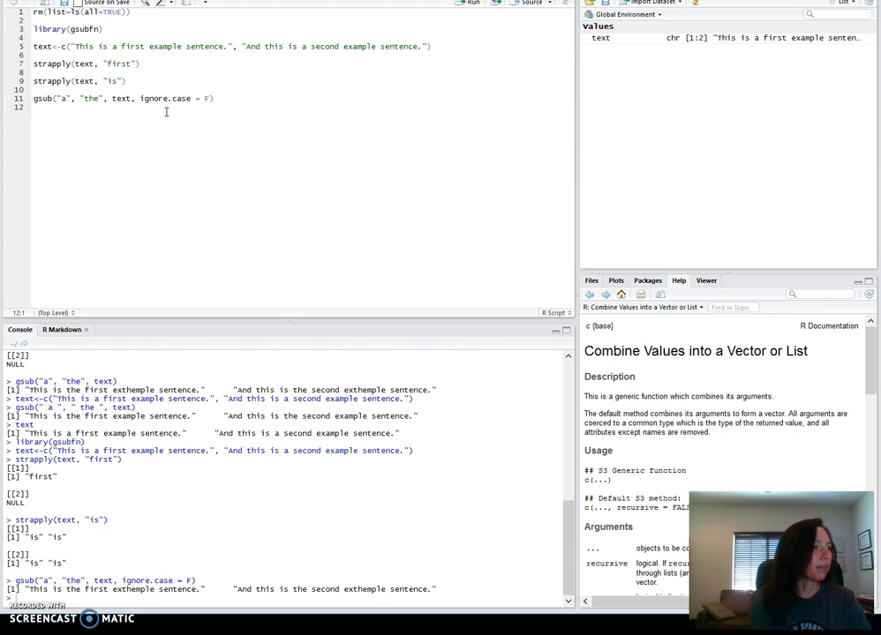
mouse_move(171, 132)
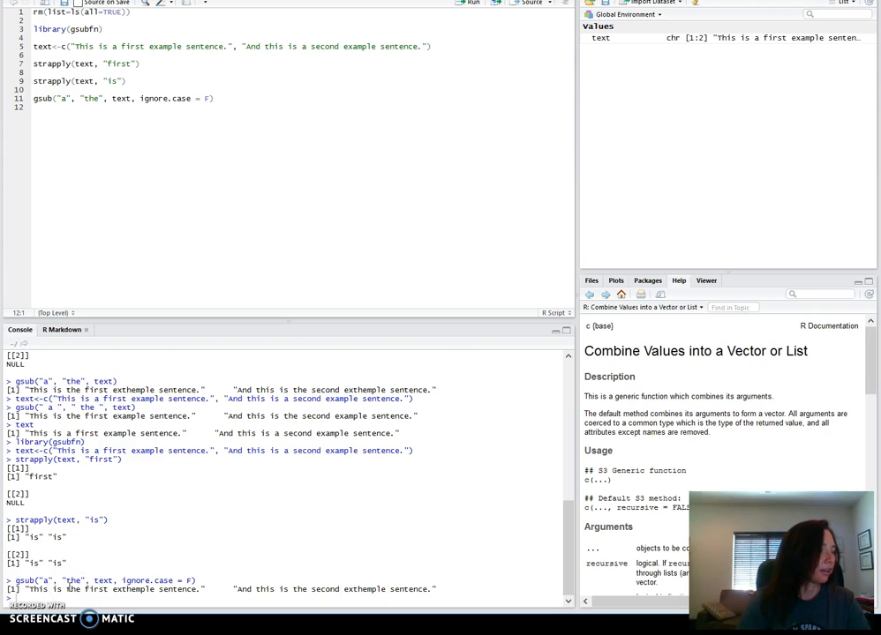
mouse_move(103, 214)
type("text")
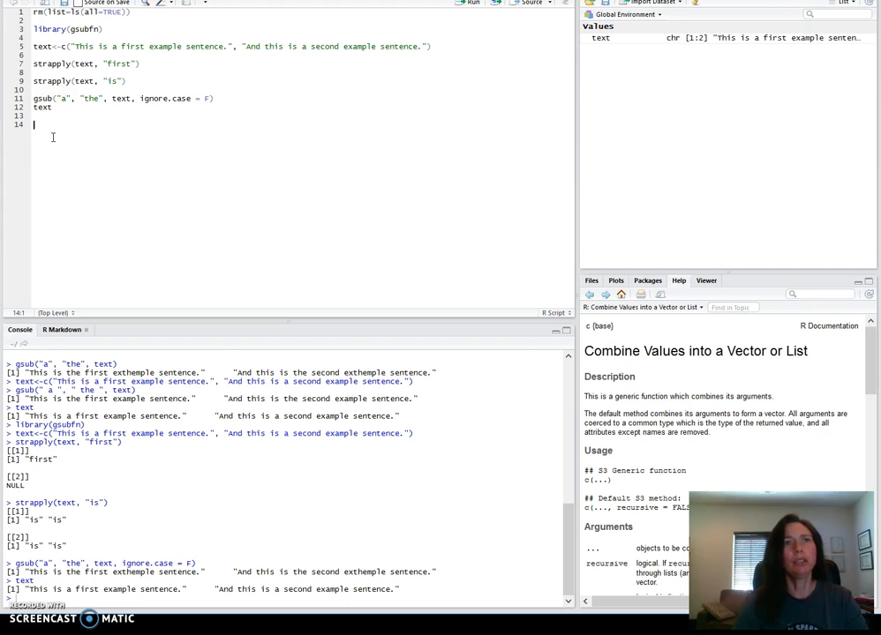
mouse_move(89, 142)
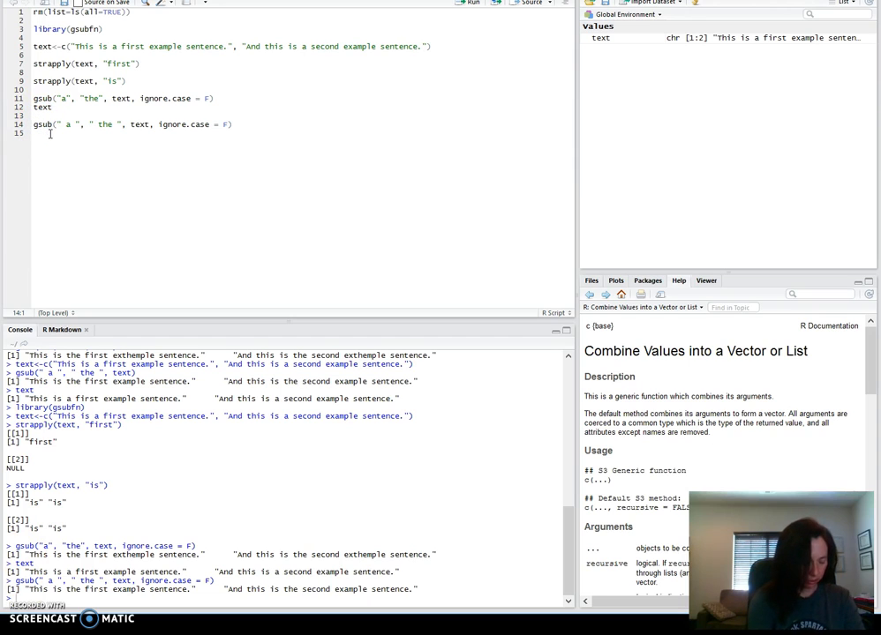
- Store gsub(" a ", " the ", text, ignore.case = F) in text.2 on line 14
type("text.")
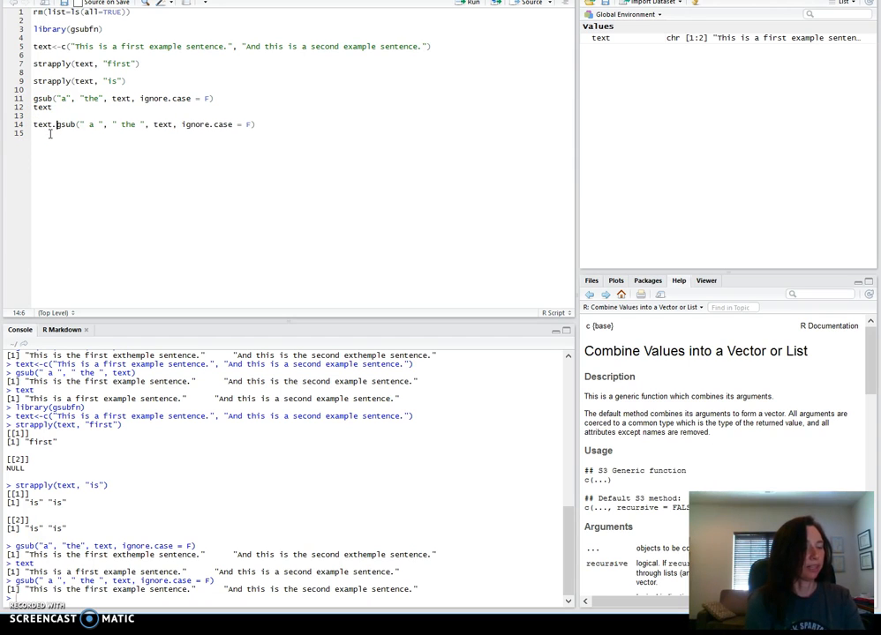
type("2<-")
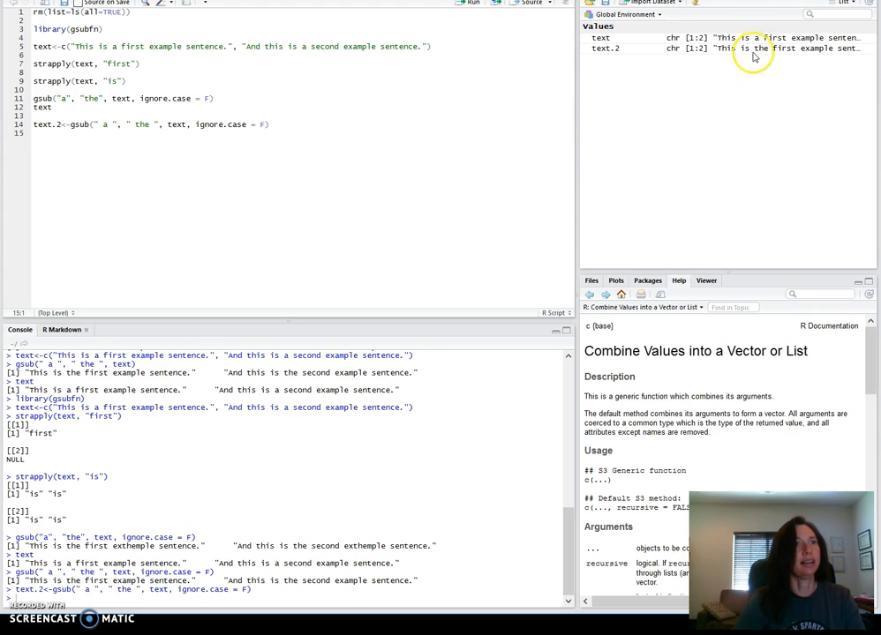
mouse_move(756, 71)
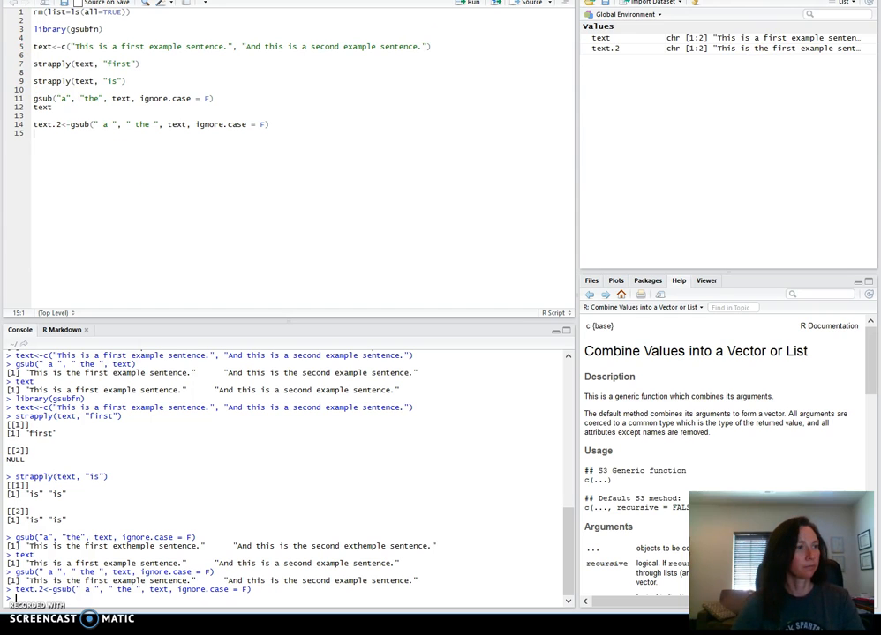
left_click(68, 140)
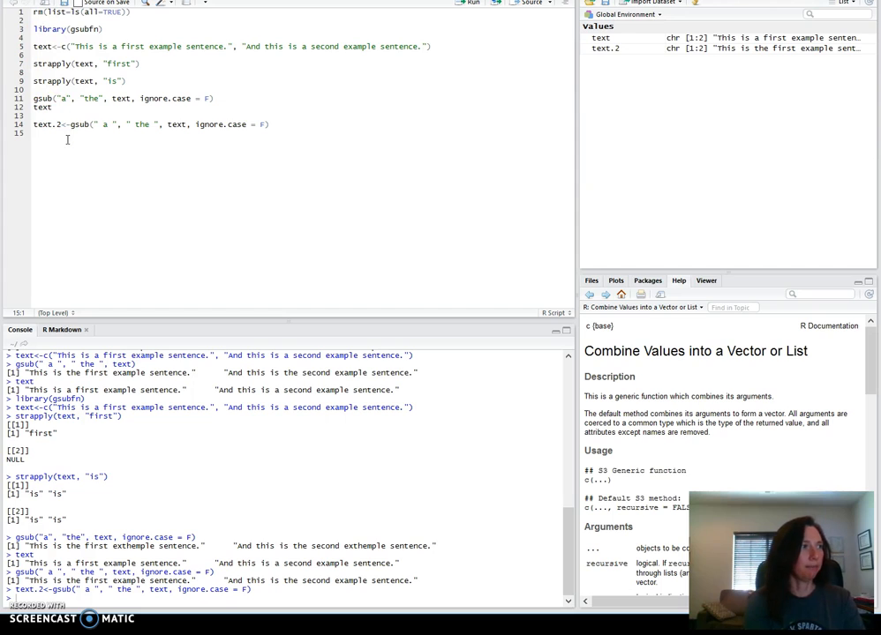
key("Return")
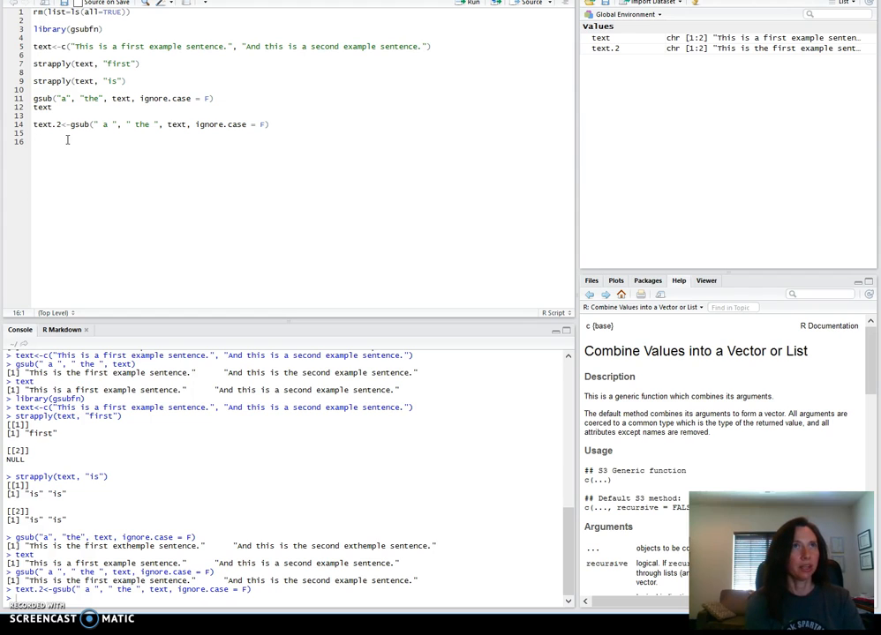
- Write grep("^t", text, ignore.case = T, perl = T, value = T) on line 16
type("gre")
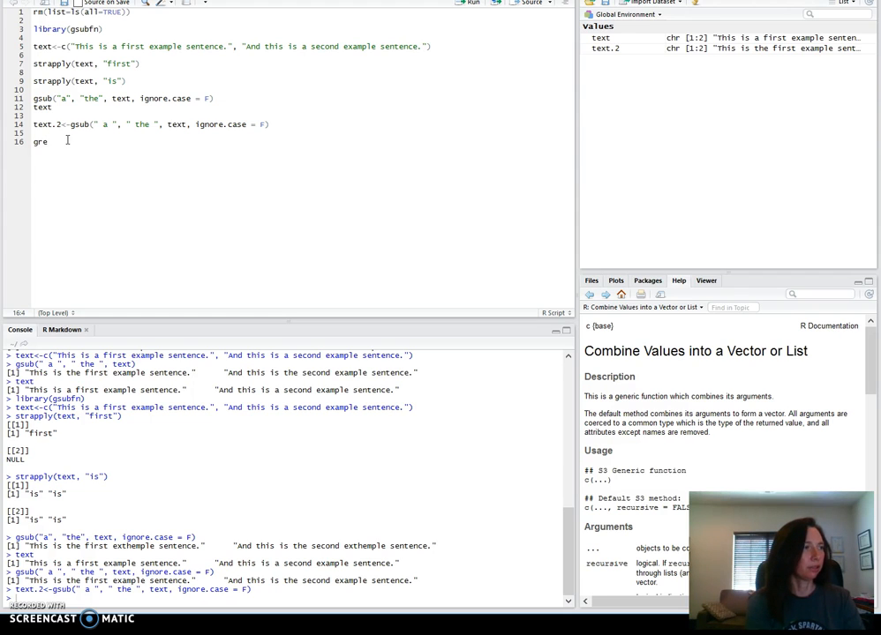
type("p(\"^")
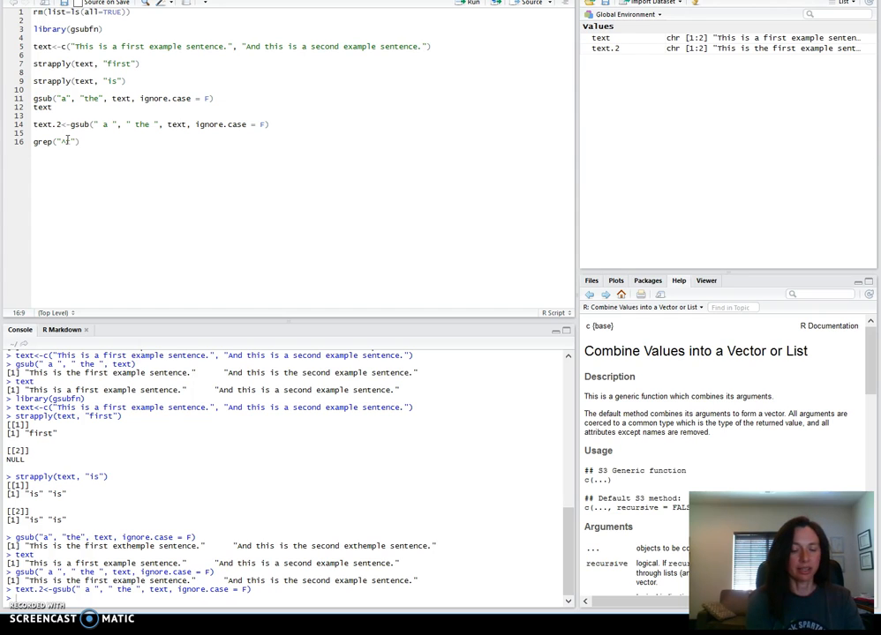
type(", text, ignore.cas")
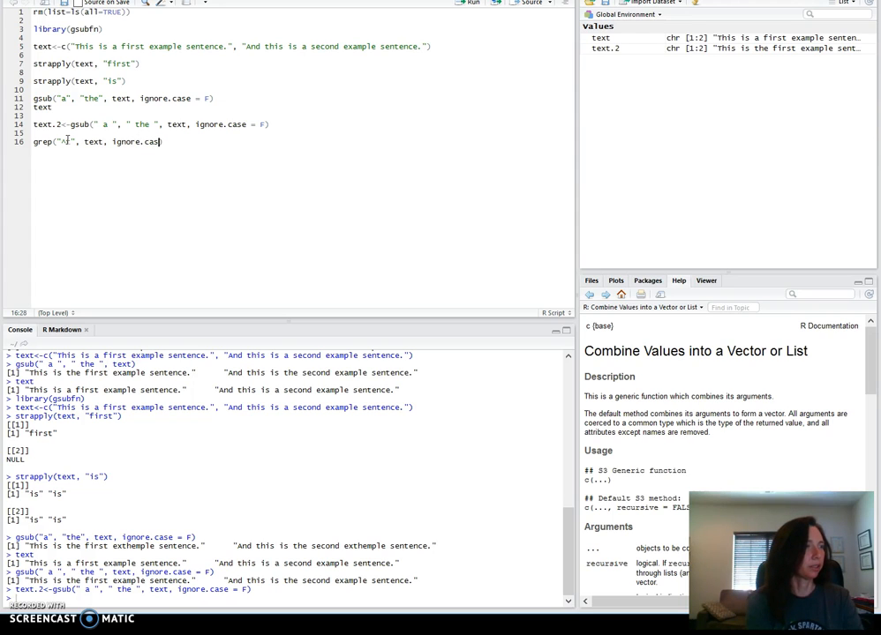
type("= T, perl =")
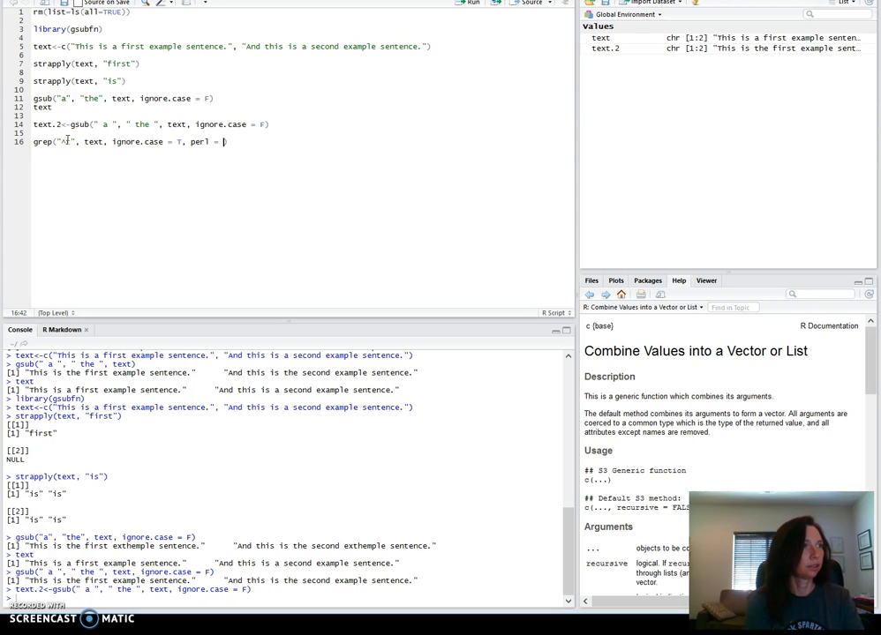
type(", value = T")
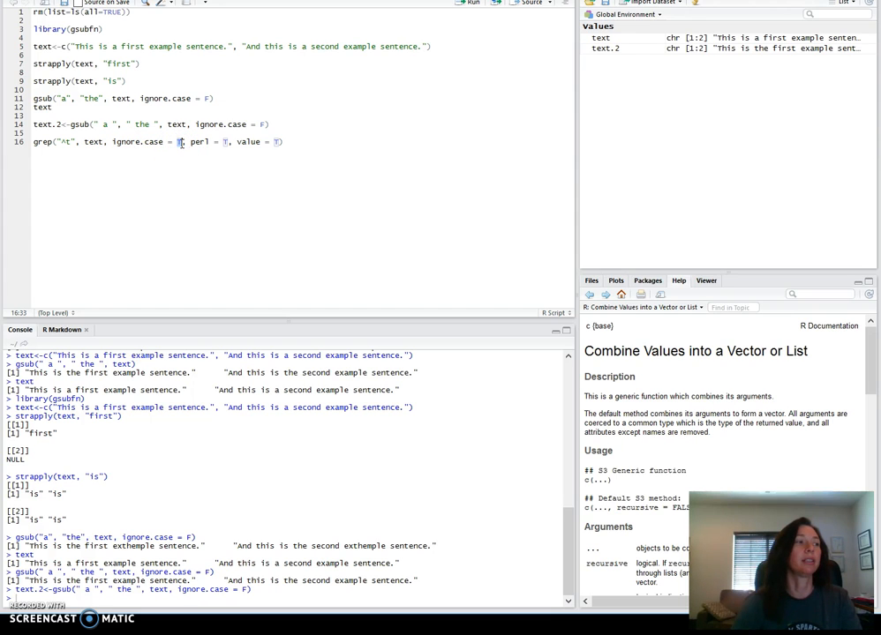
mouse_move(201, 95)
type("T")
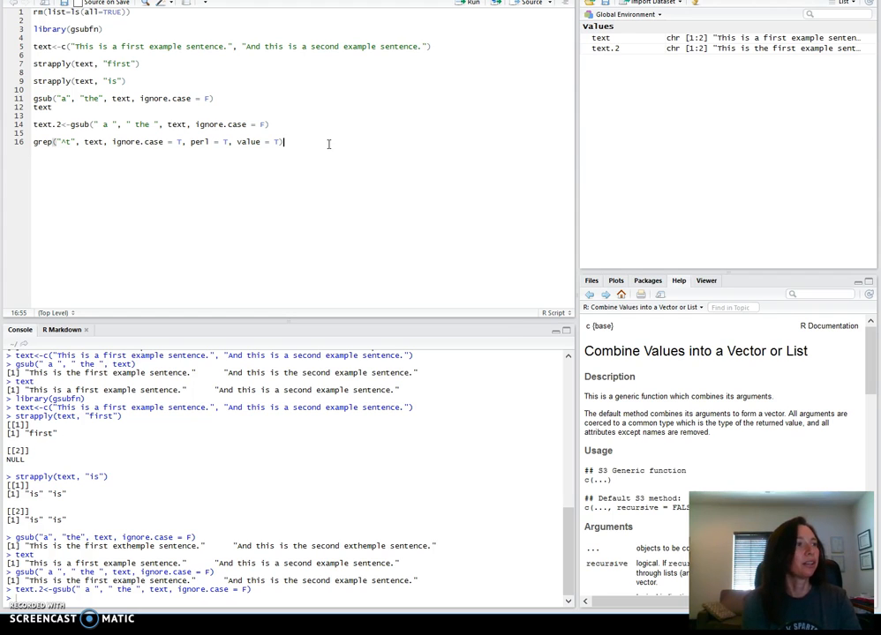
- Run the value = T grep, then run a value = F copy returning index 1
key("Return")
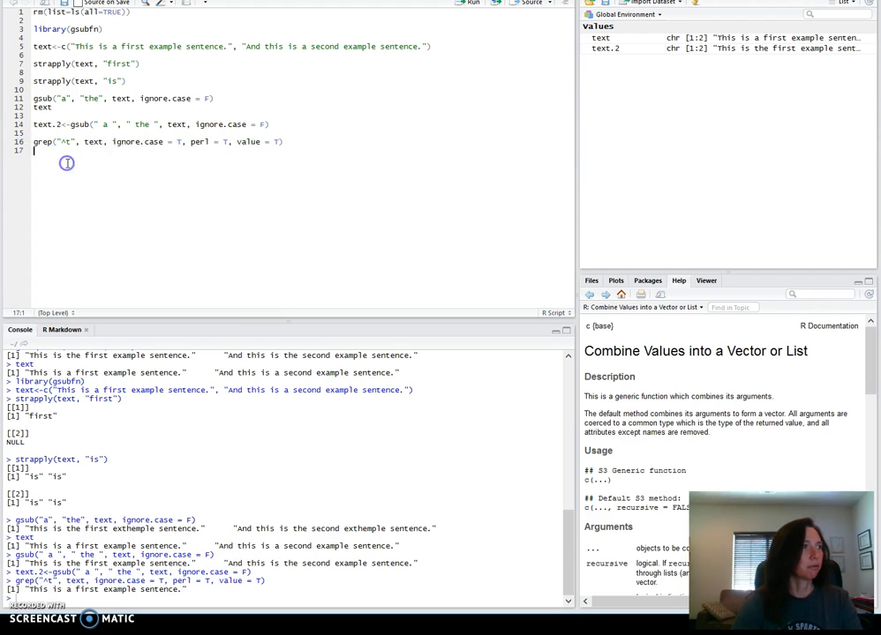
type("grep(\"^t\", text, ignore.case = T, perl = T, value = T)")
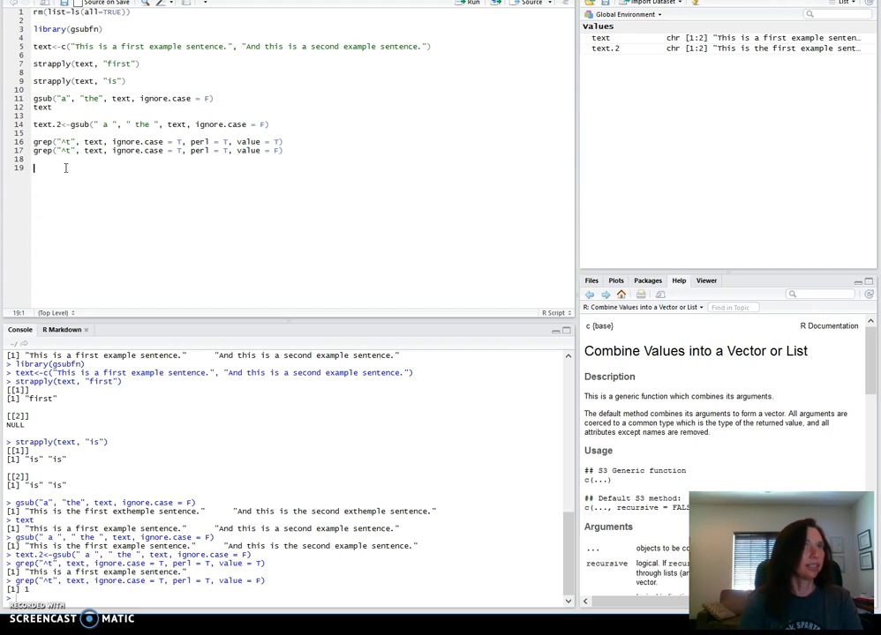
- Grep text for the wildcard "s.c" on line 19, returning the second sentence
type("grep(\"^t\", text, ignore.case = T, perl = T, value = T)")
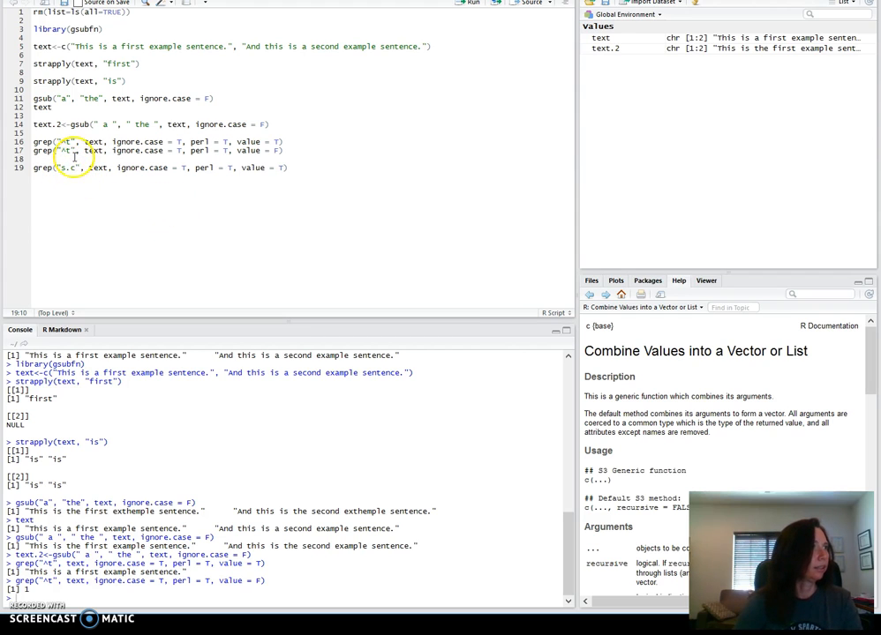
mouse_move(174, 47)
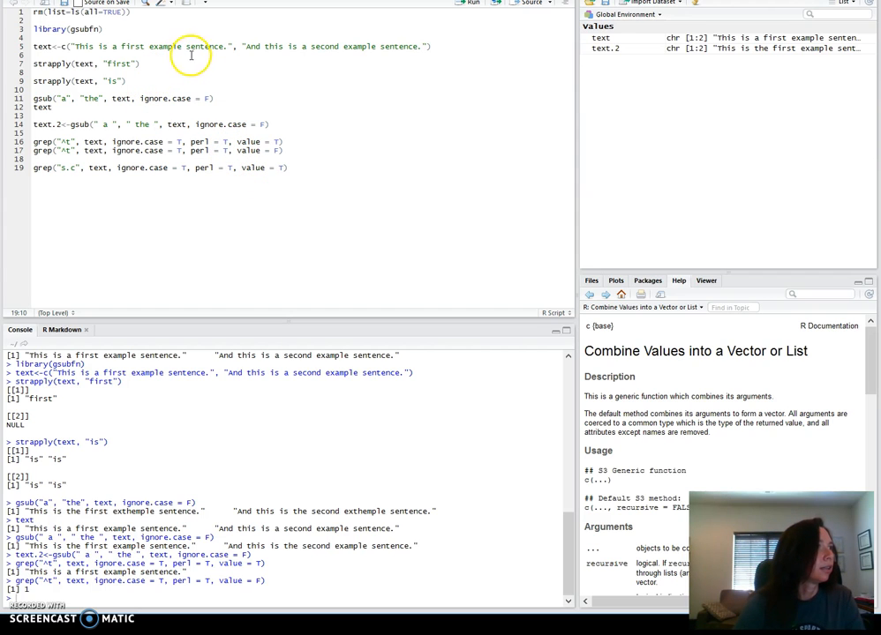
mouse_move(101, 46)
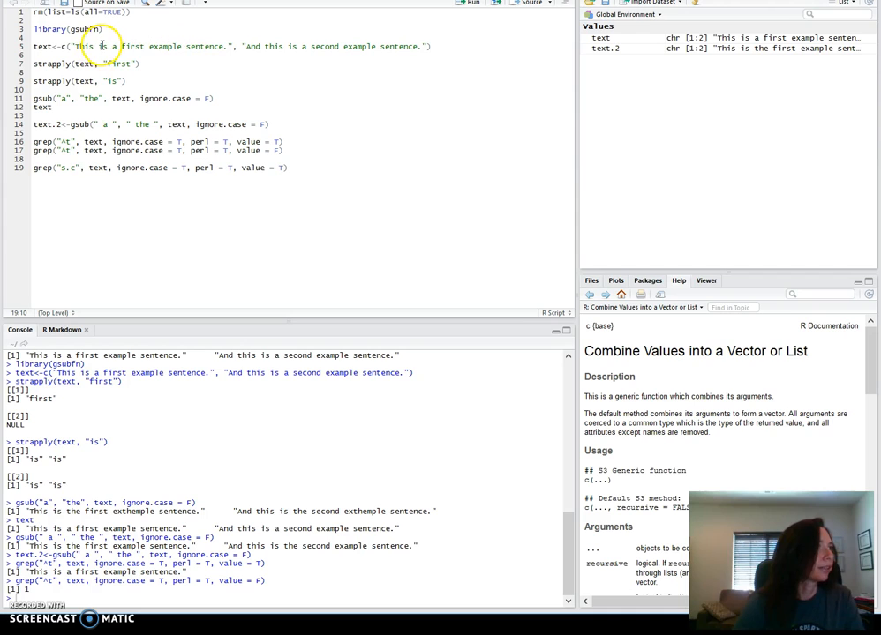
mouse_move(310, 56)
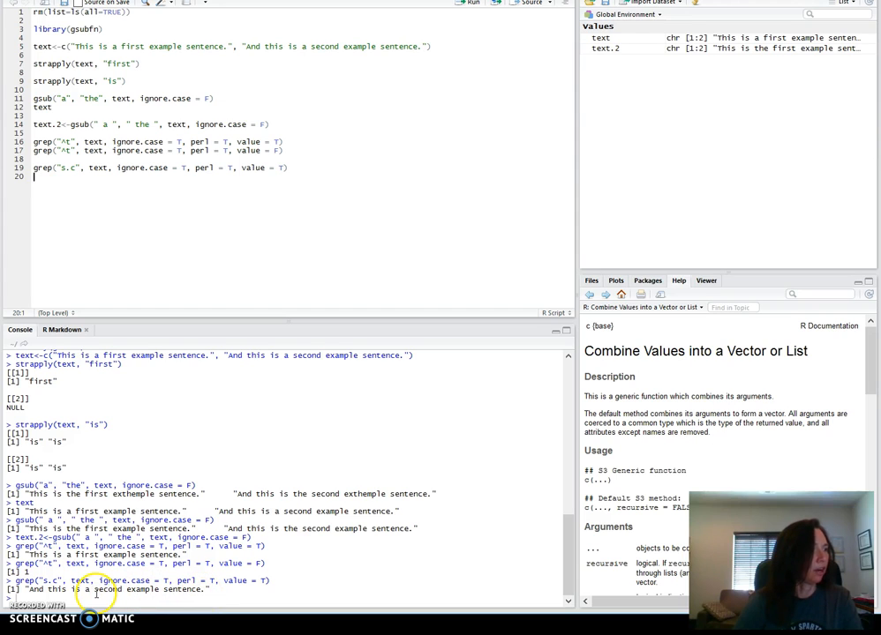
double_click(105, 589)
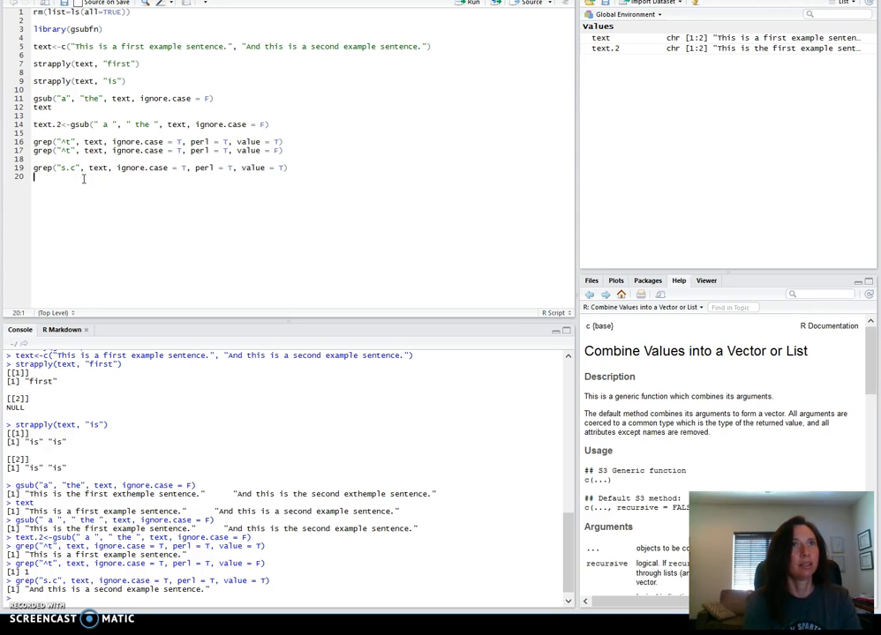
- Grep text for "f...t" on line 21 and begin an nchar call
type("grep(\"^t\", text, ignore.case = T, perl = T, value = T)")
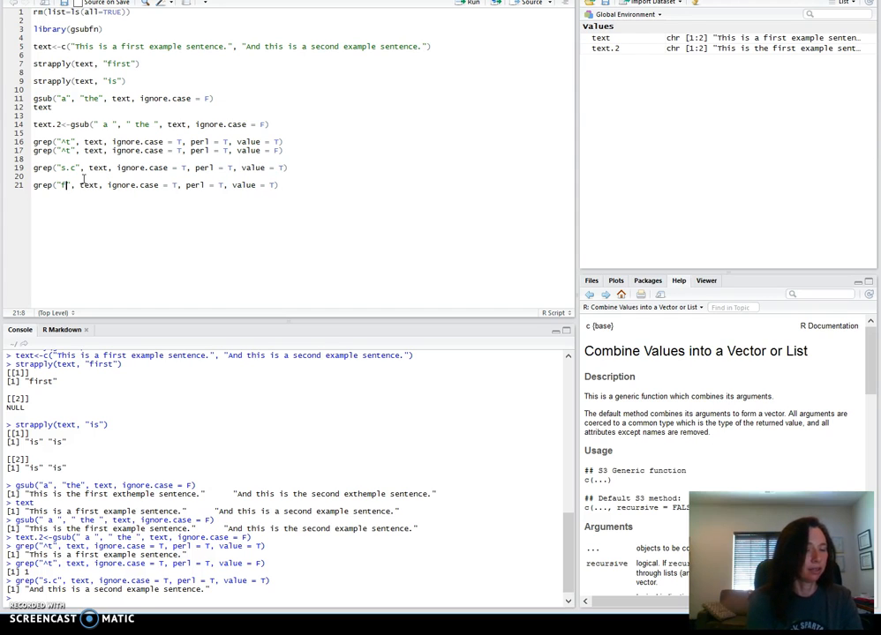
type("...t")
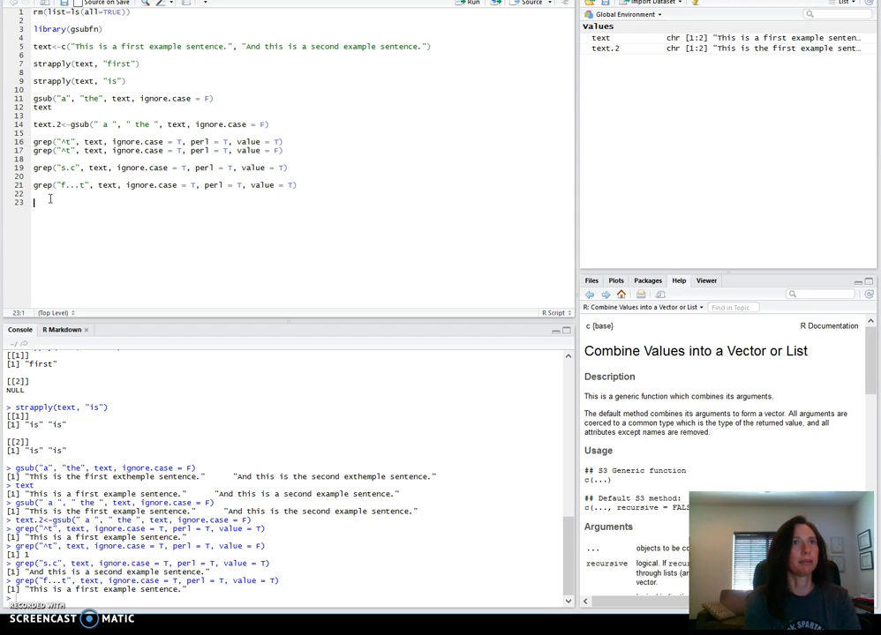
type("nchar(\"")
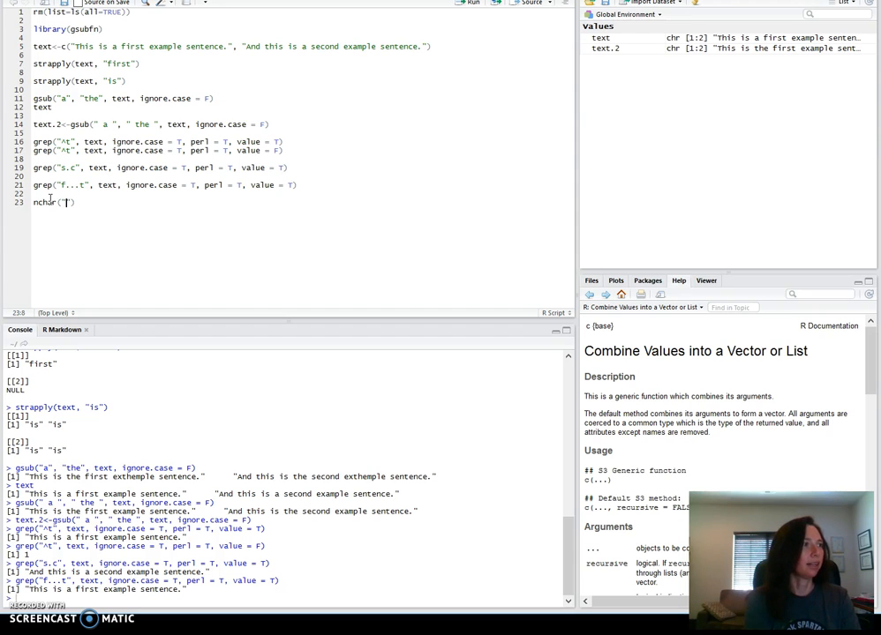
- Add a cat("\\") line after the nchar line to print a single backslash
type("\\")
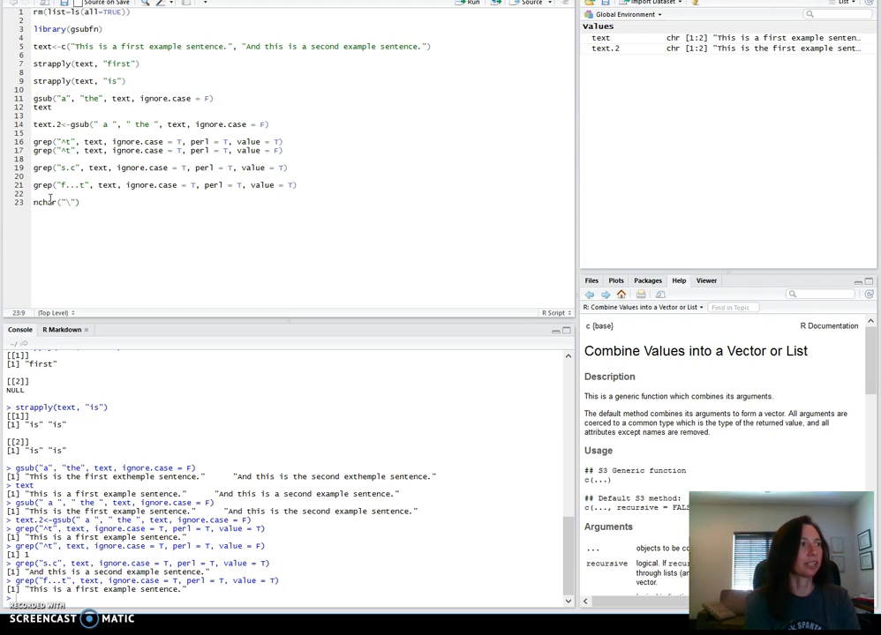
type("\\")
key("Return")
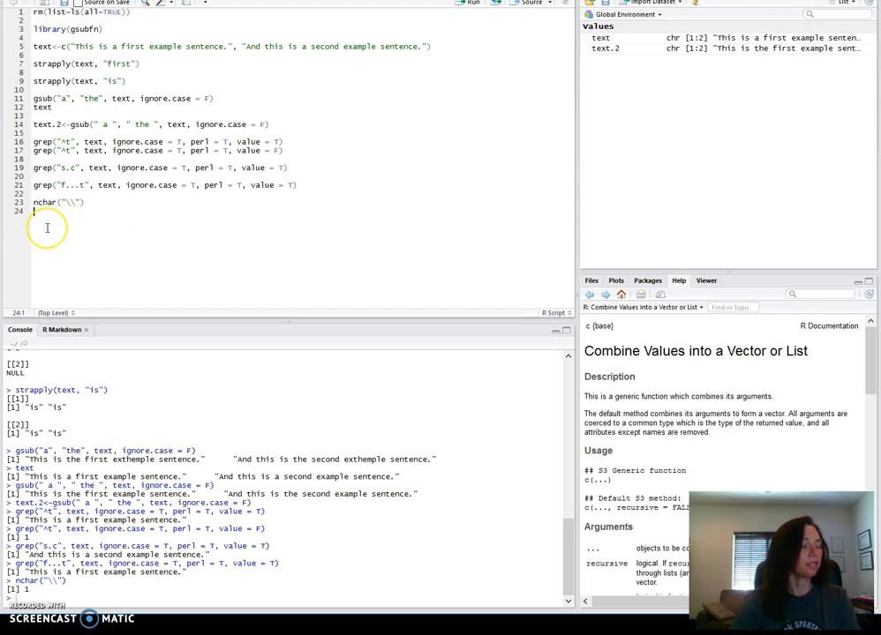
type("cat(\"\\\\")
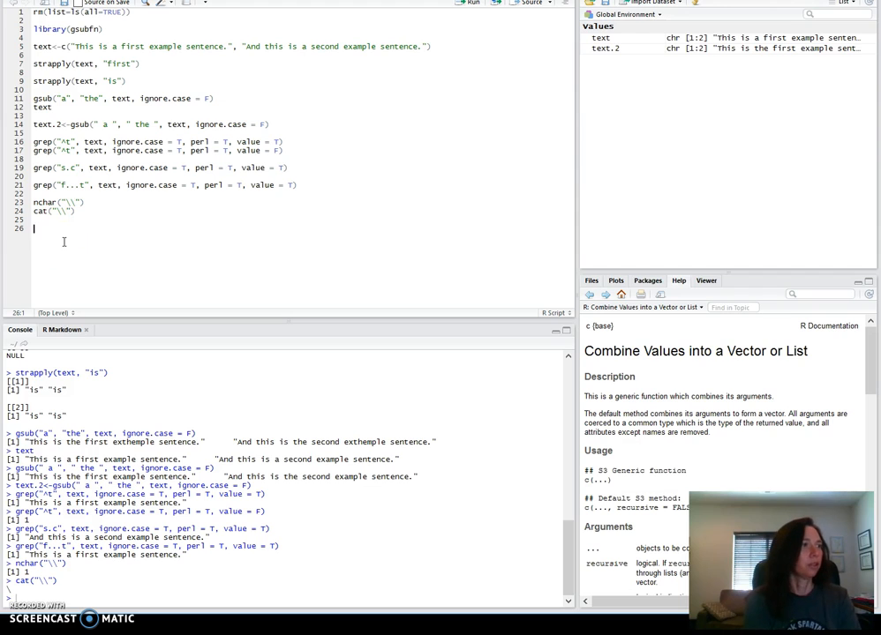
- Write a gsub call replacing escaped periods in text, with perl = T
type("gsub(\"")
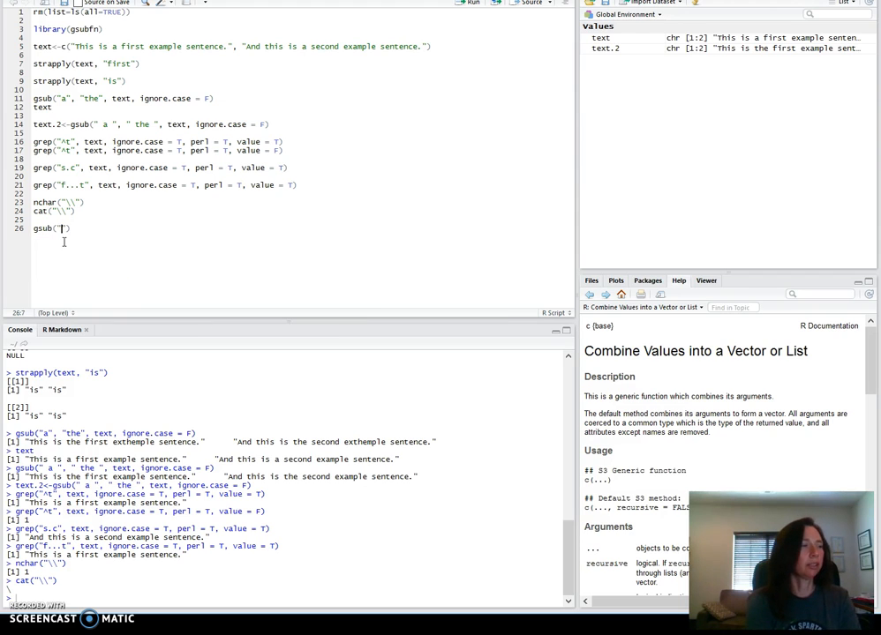
type("\\\\.")
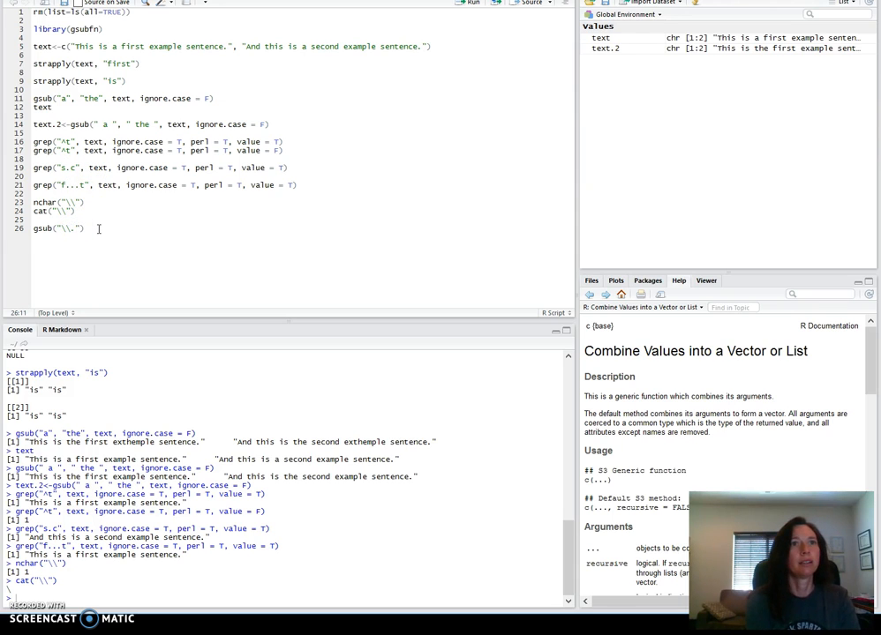
type(", \"|\"")
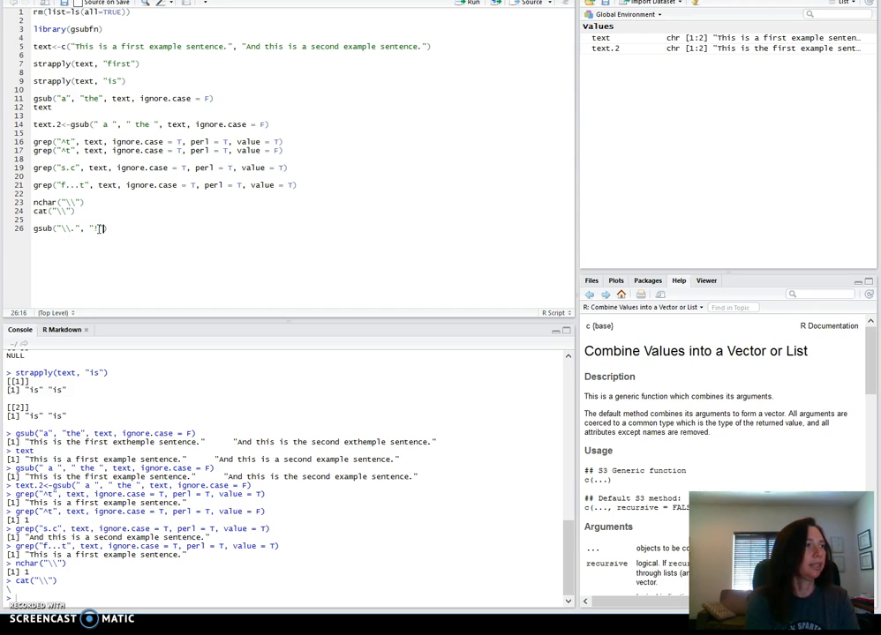
type("text")
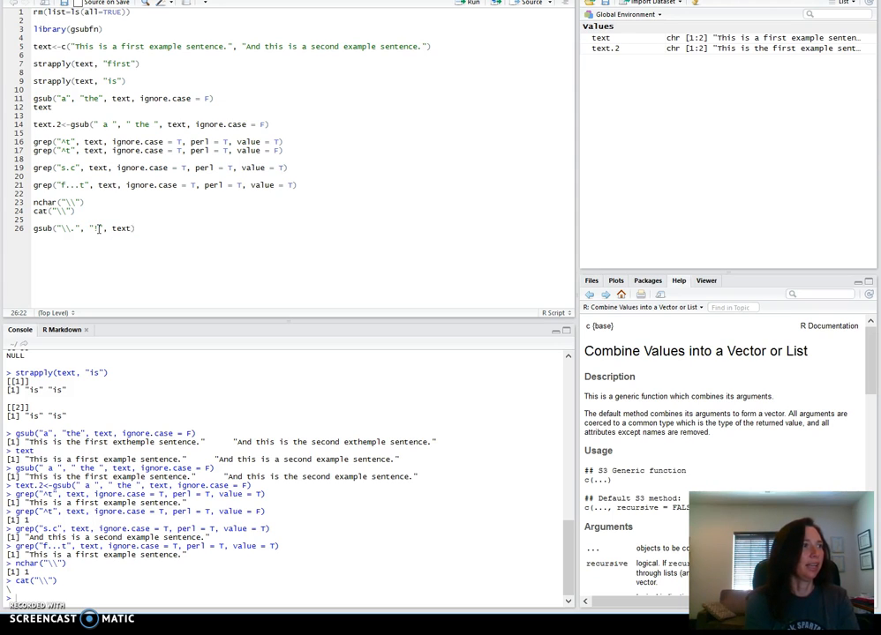
type(", perl =")
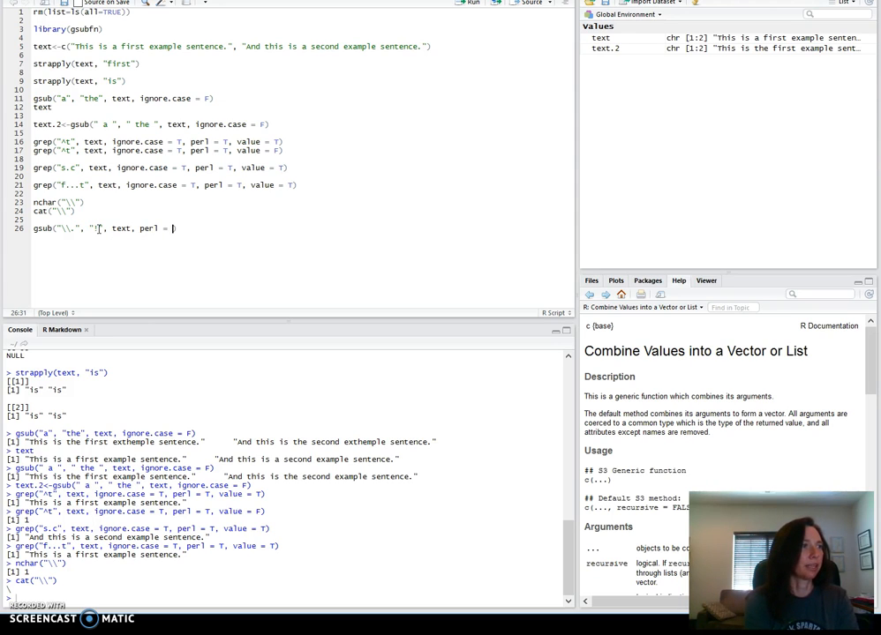
type("T")
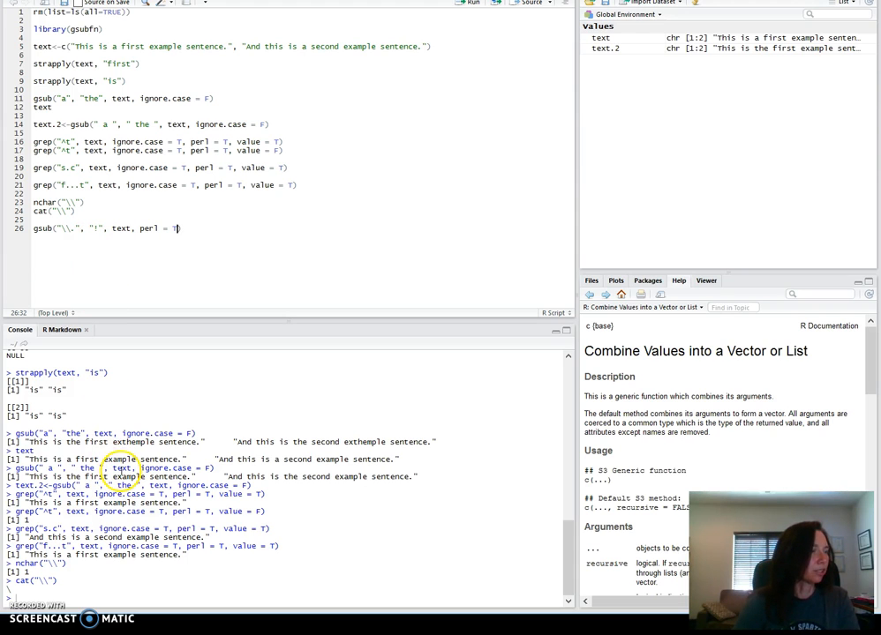
mouse_move(70, 512)
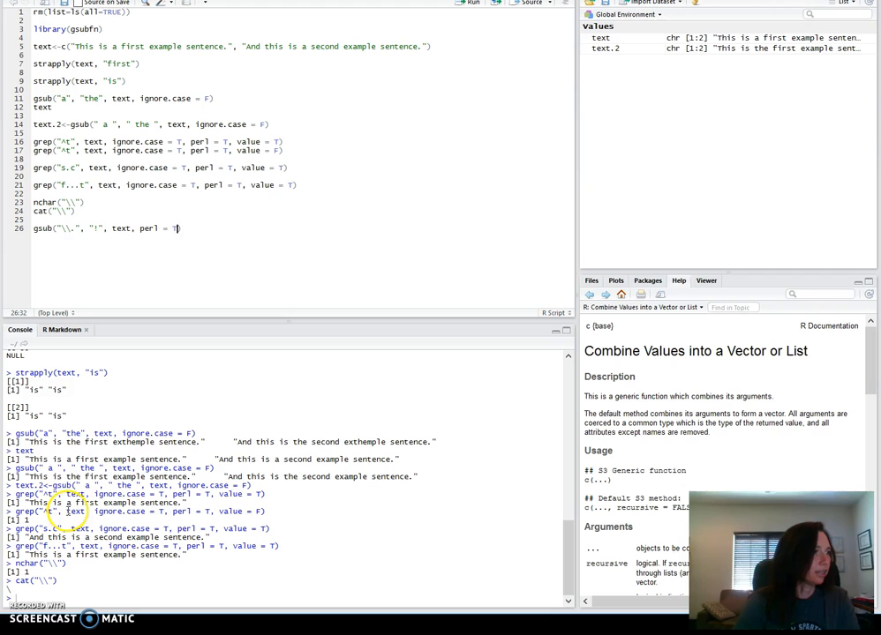
- Add a text line above the gsub call so both sentences end with "!"
left_click(49, 211)
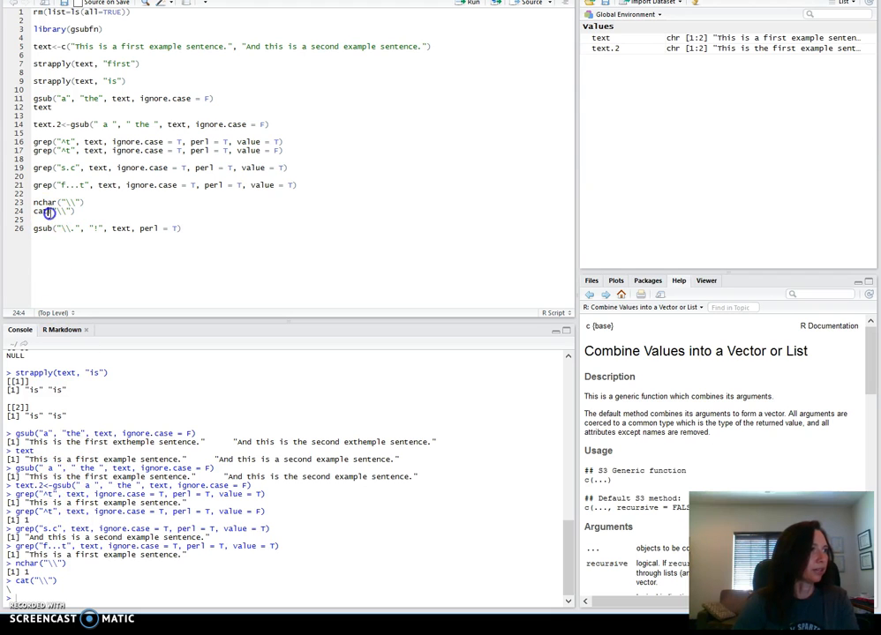
type("text")
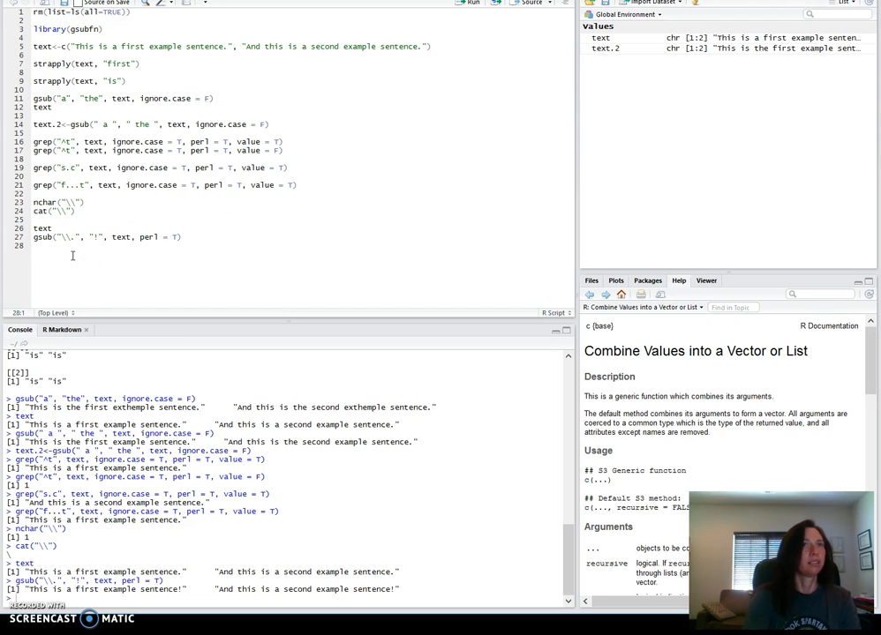
- Start line 29 below the gsub call for a copy with a backslash replacement
key("Return")
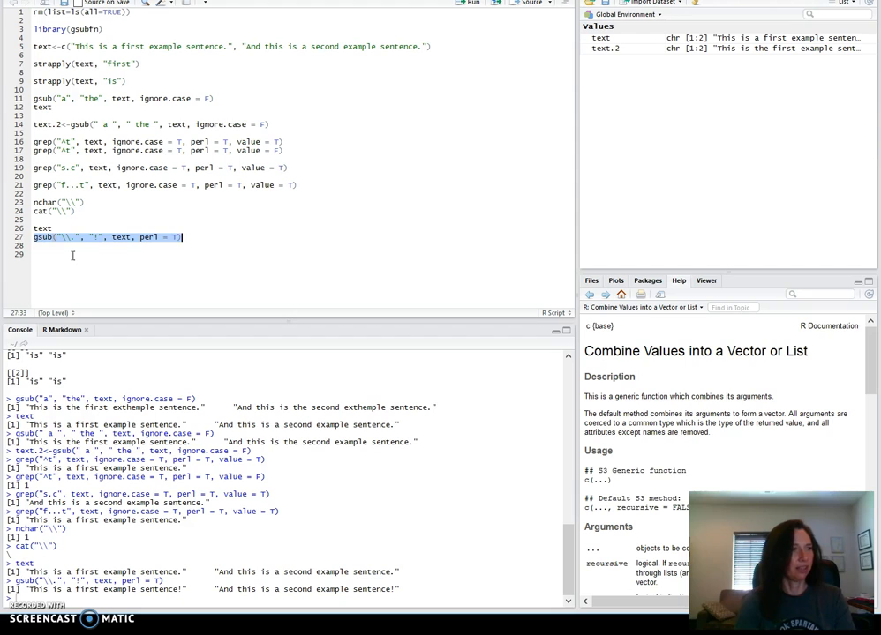
key("Return")
type("gsub(\"\\\\.\", \"\\\\\\\", text, perl = T)")
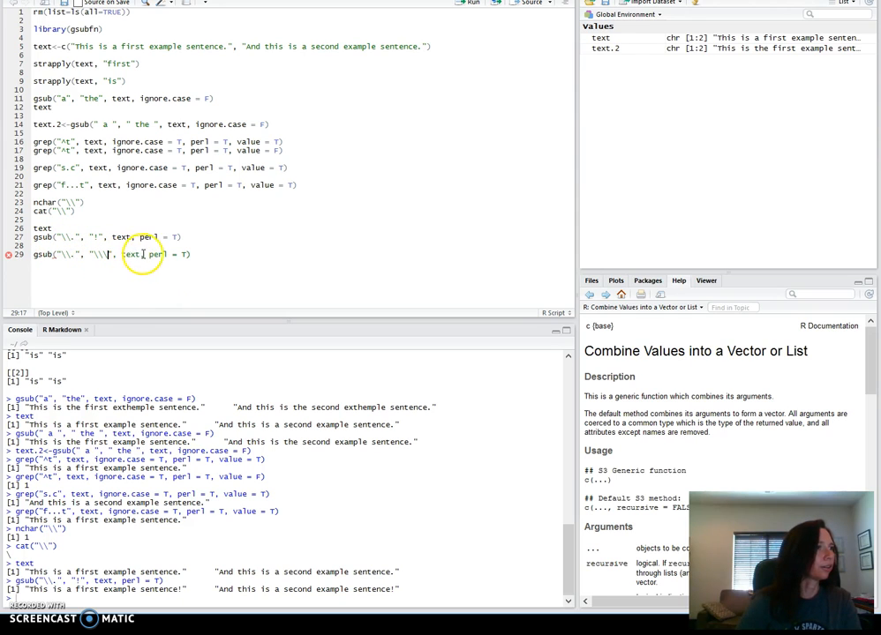
mouse_move(247, 273)
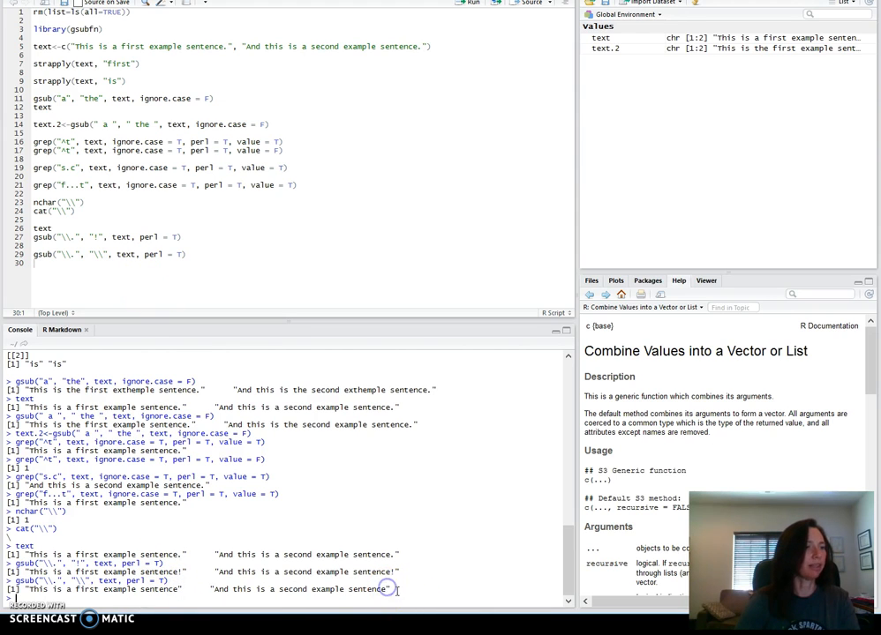
mouse_move(165, 268)
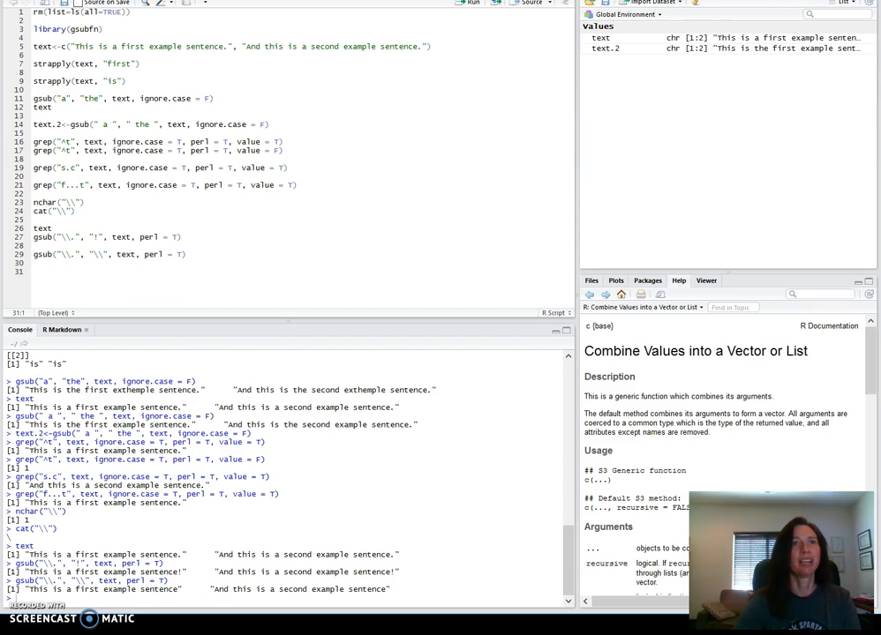
- Define colors <- c("color", "colour") on line 31, fixing typos
left_click(39, 271)
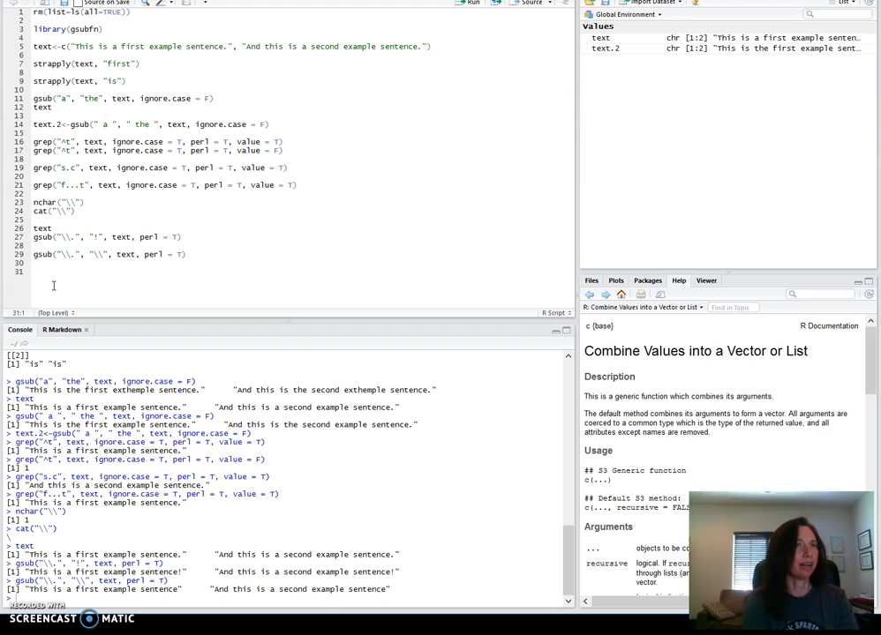
type("col")
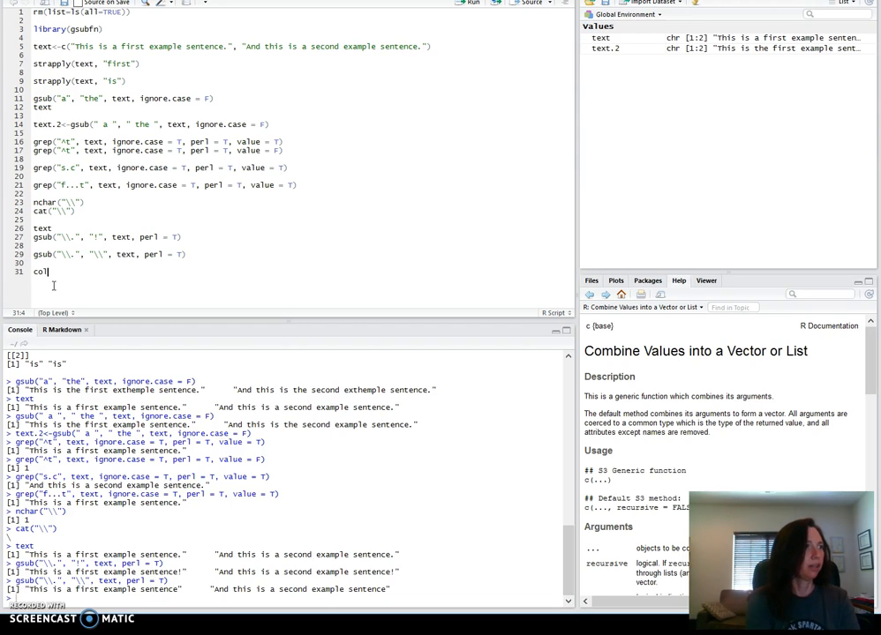
type("ors<-")
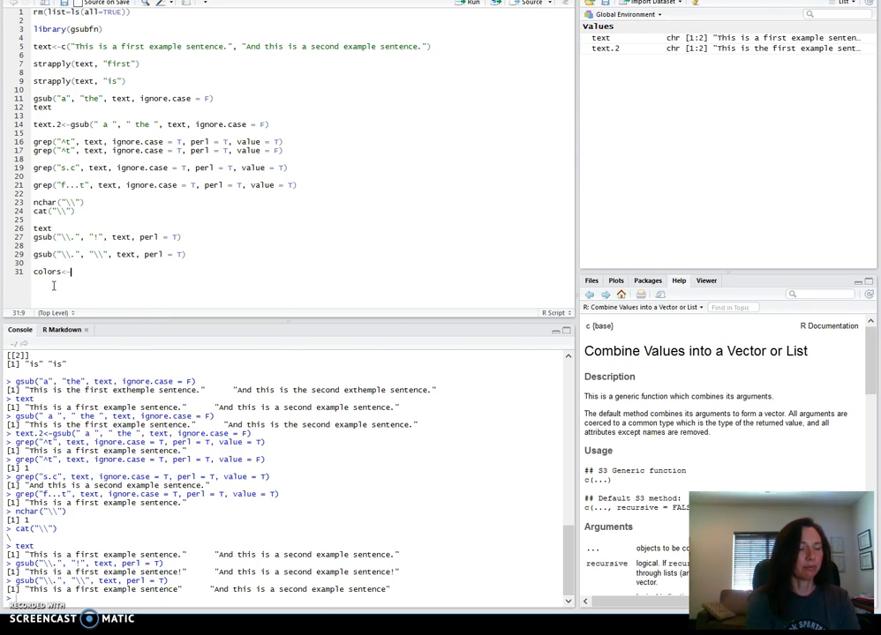
type("c(")
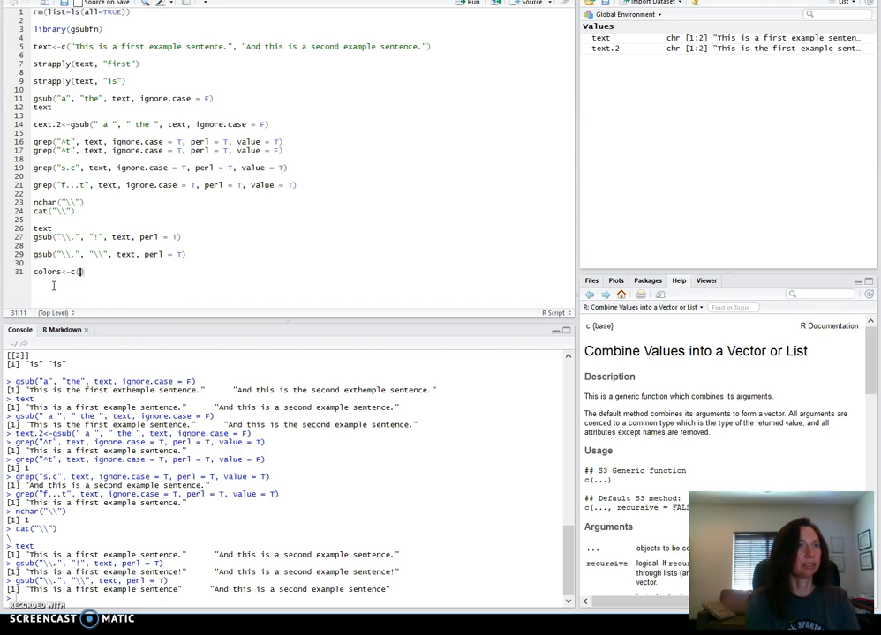
type("c\"")
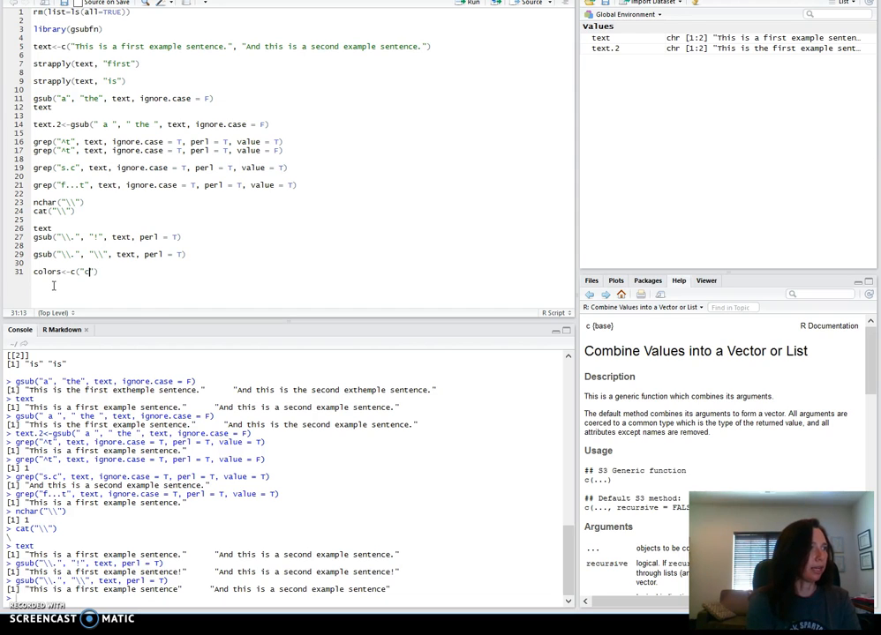
type("olors")
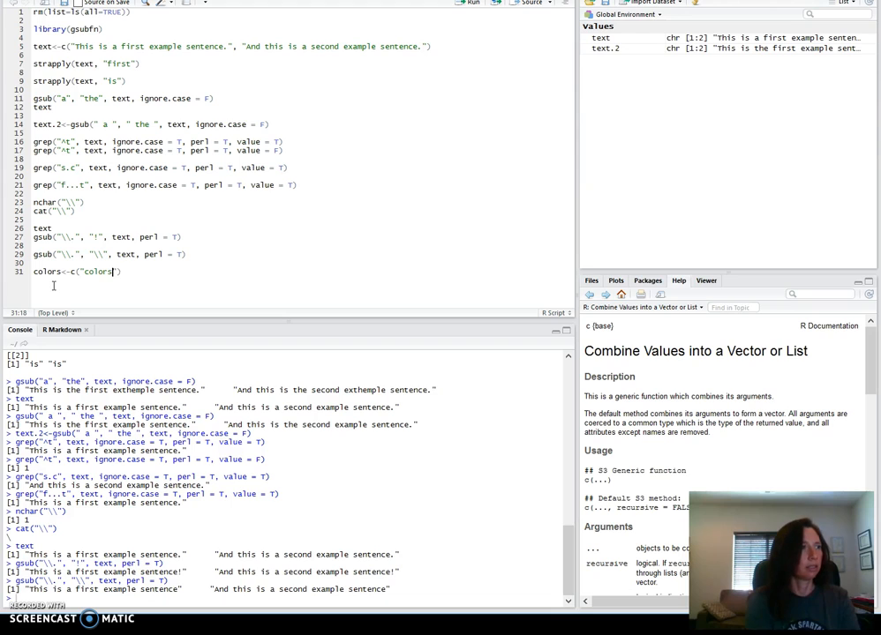
key("Backspace")
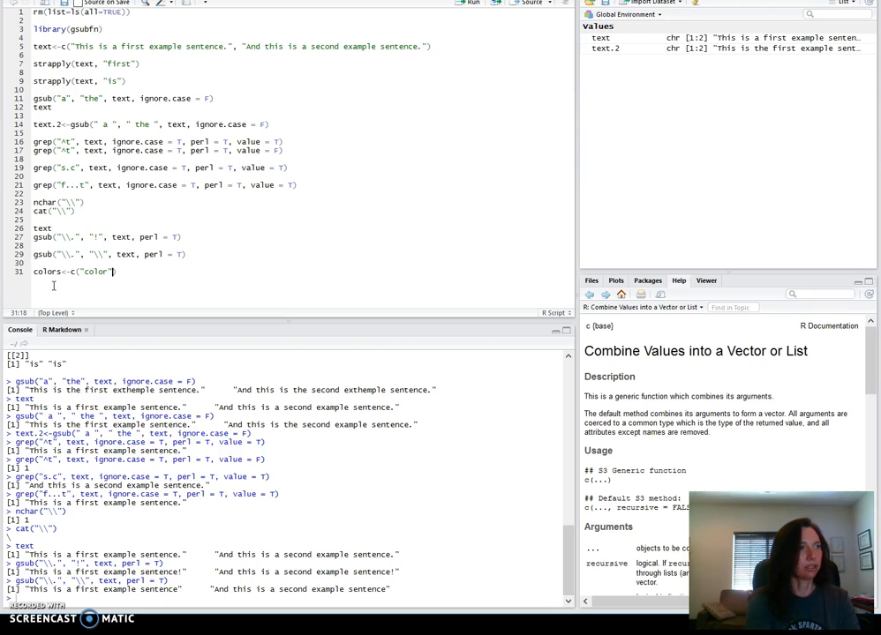
type(", \"colour")
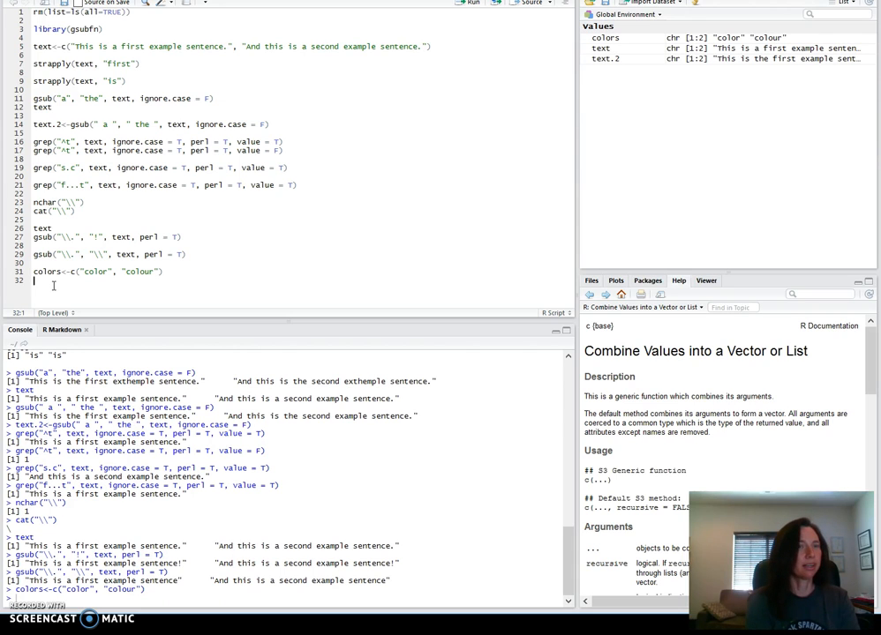
- Grep colors for "colou?r" with perl = T and value = T
type("grep(\"colou?r\", colors, perl = T, value = T")
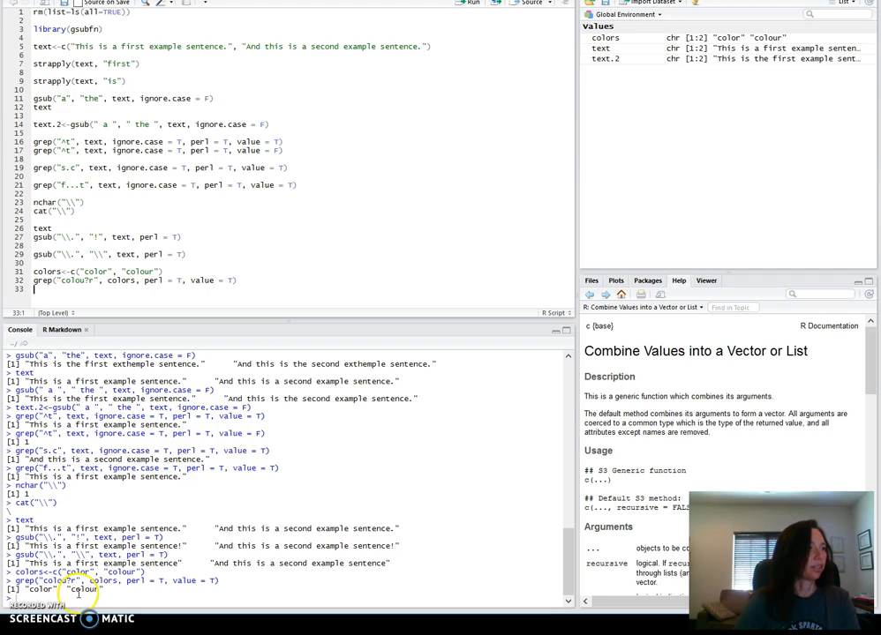
mouse_move(605, 185)
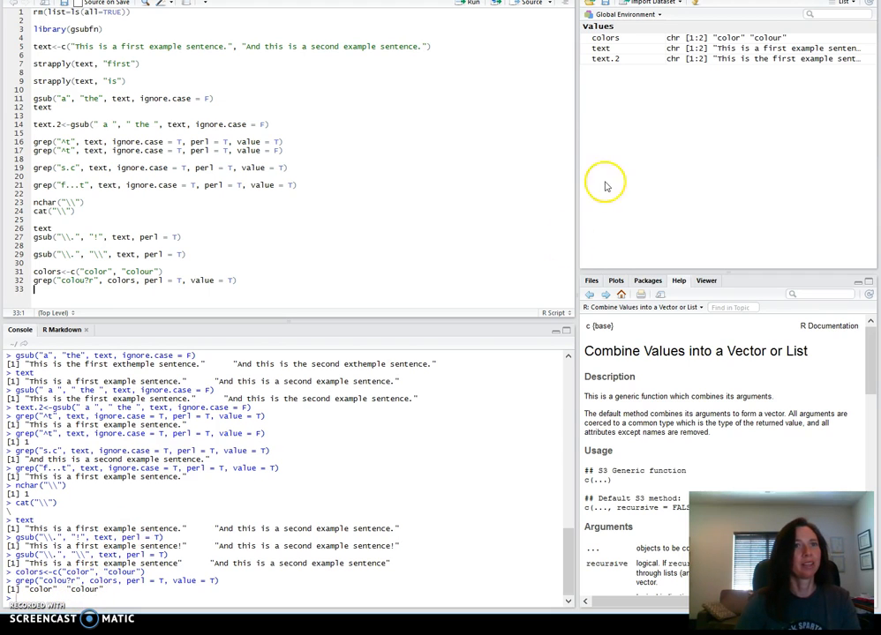
mouse_move(509, 211)
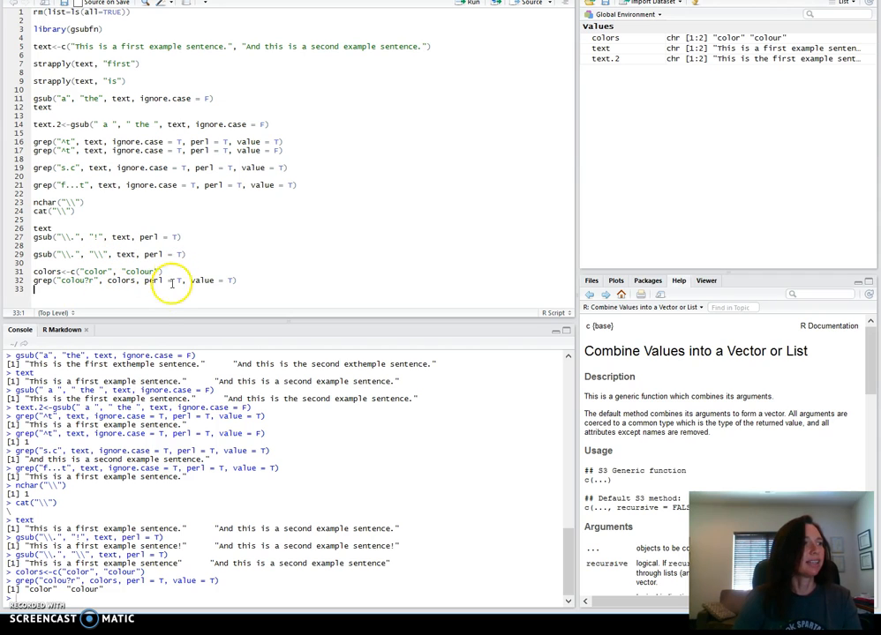
mouse_move(167, 261)
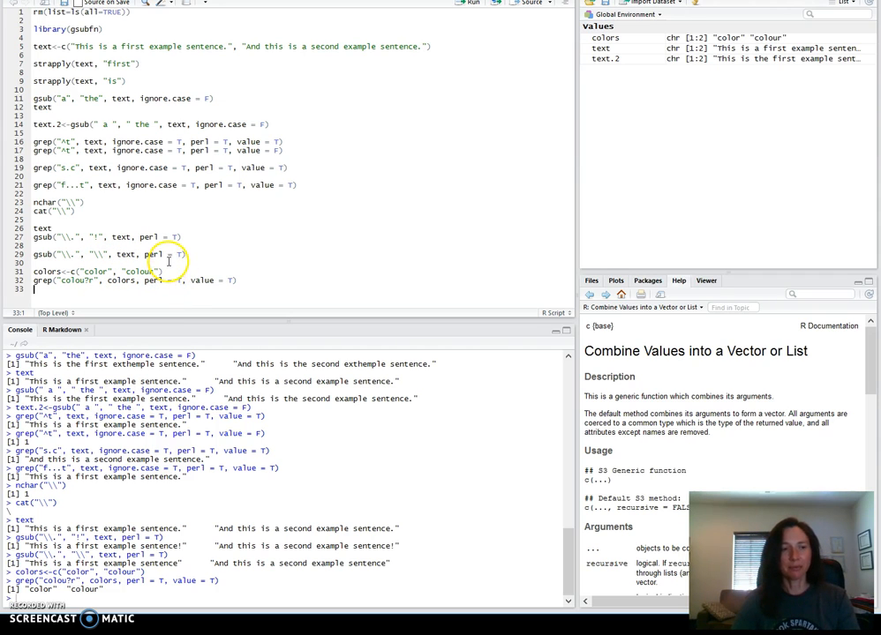